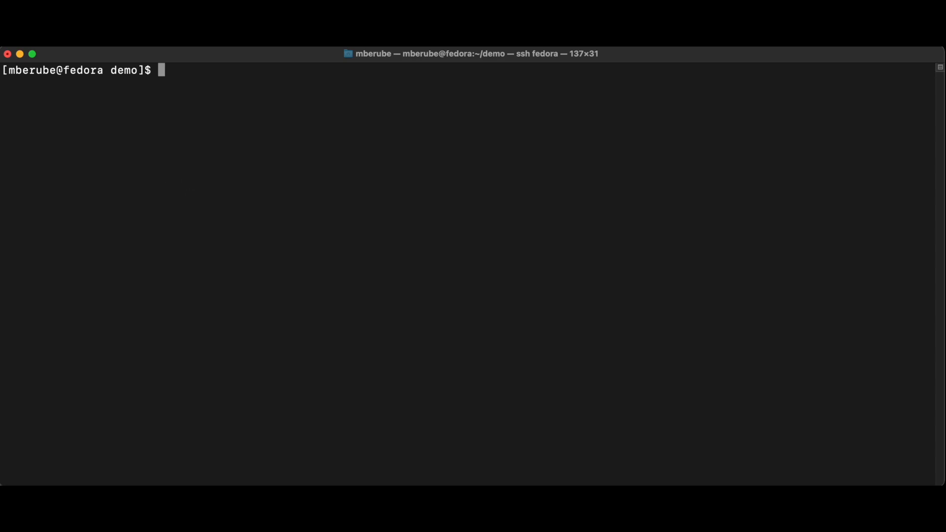
pyautogui.moveTo(222, 183)
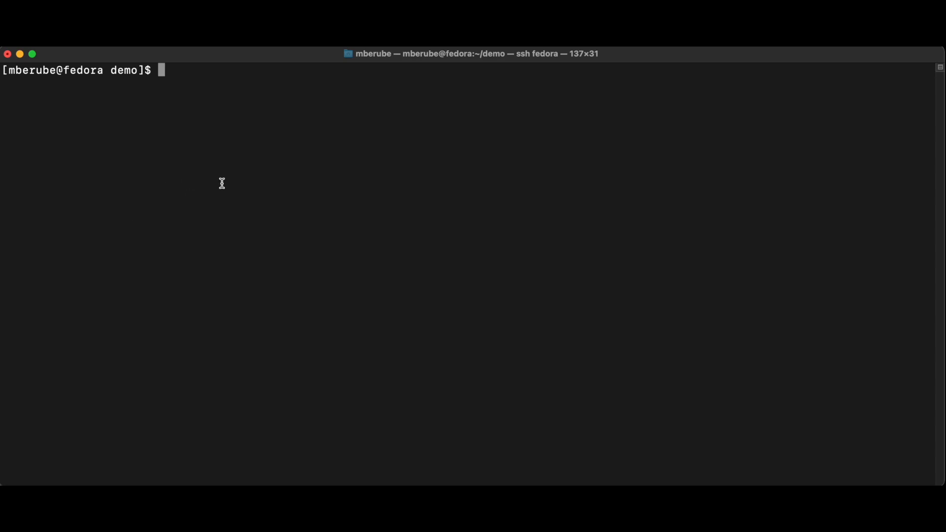
# - Run 'minikube profile list' to show the dest and src cluster profiles running
pyautogui.write('minikube')
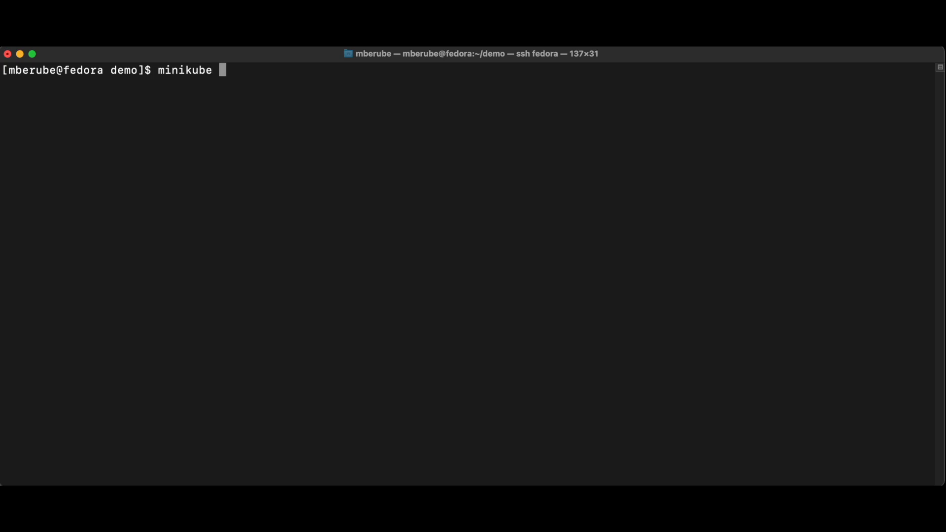
pyautogui.write('profile list')
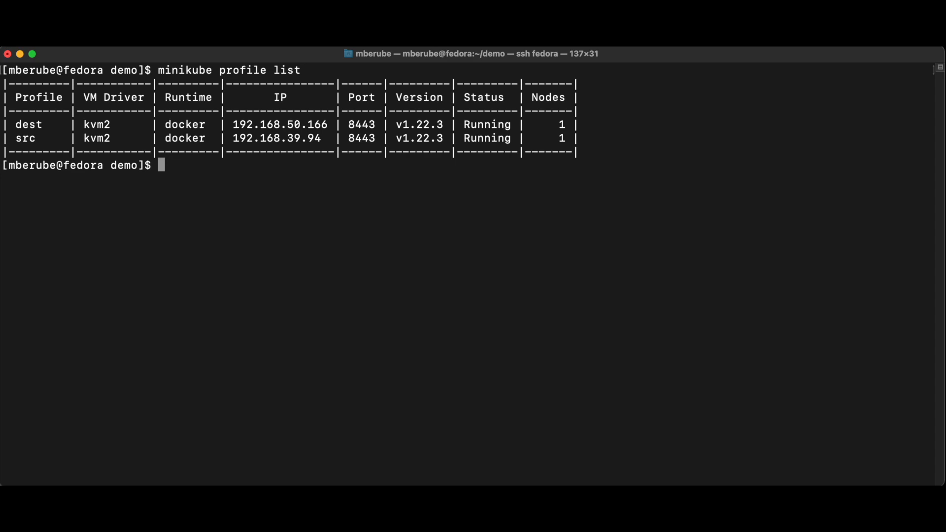
pyautogui.moveTo(64, 179)
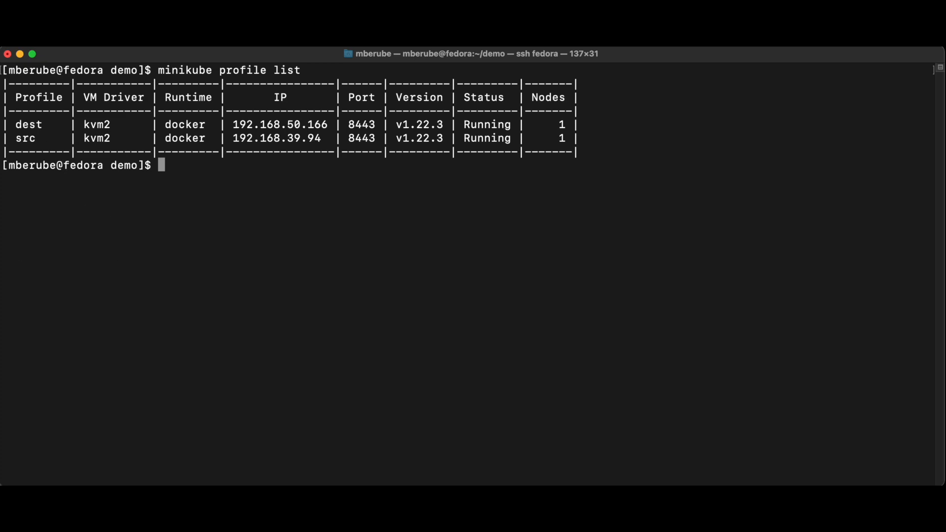
# - List the src cluster's namespaces with kubectl --context src get namespace
pyautogui.write('kubectl -')
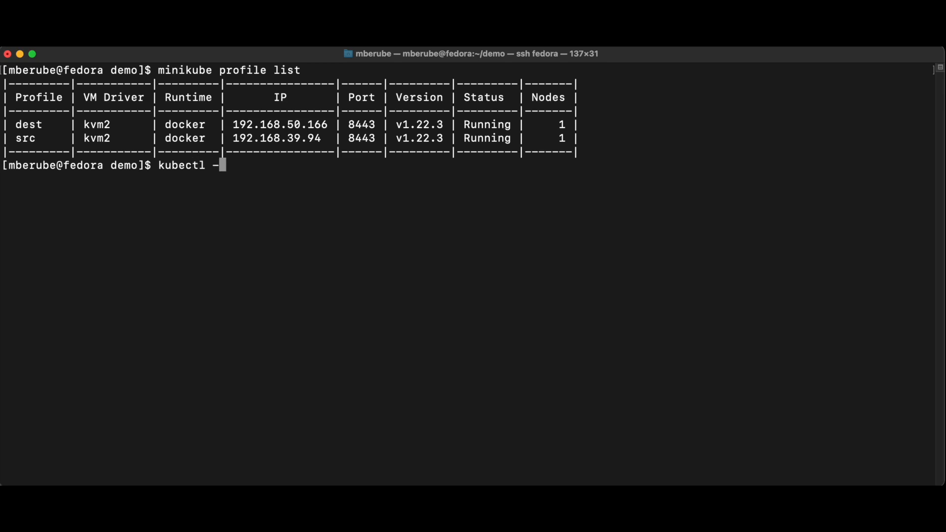
pyautogui.write('-context src --n')
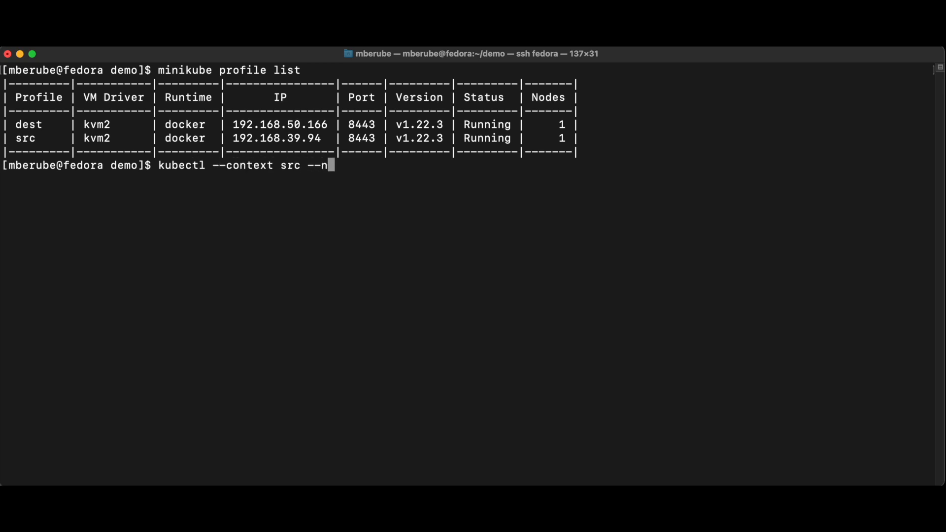
pyautogui.write('get namespace')
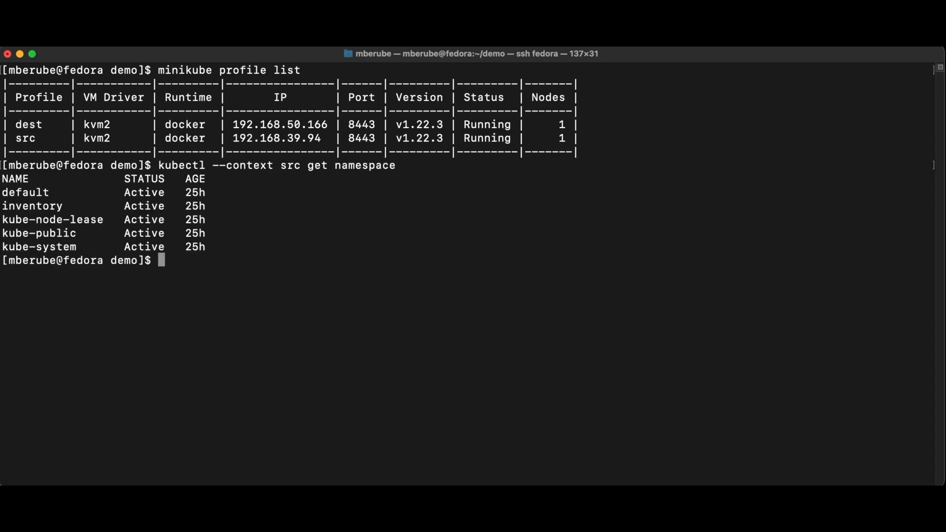
pyautogui.write('kubectl --context src get namesp')
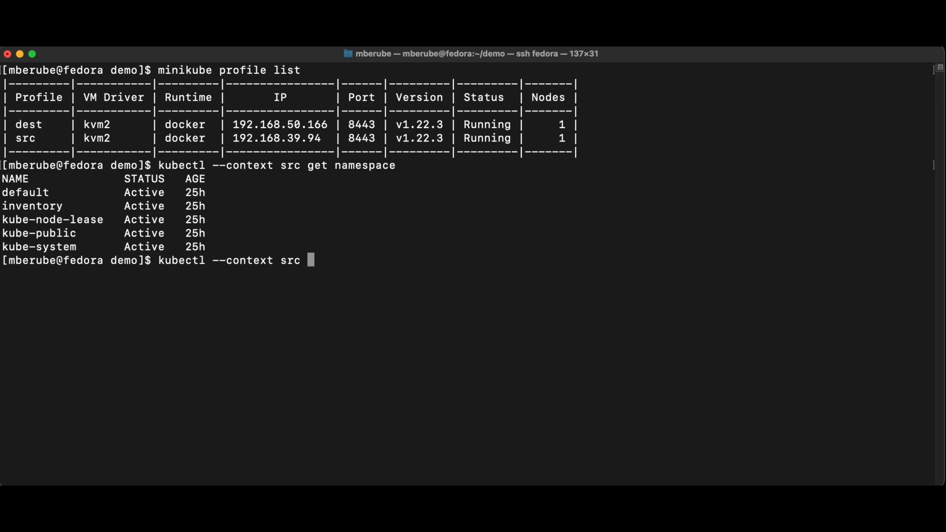
# - Show all resources and the bound postgres PVC in the src inventory namespace
pyautogui.write('--namespace inventory get all')
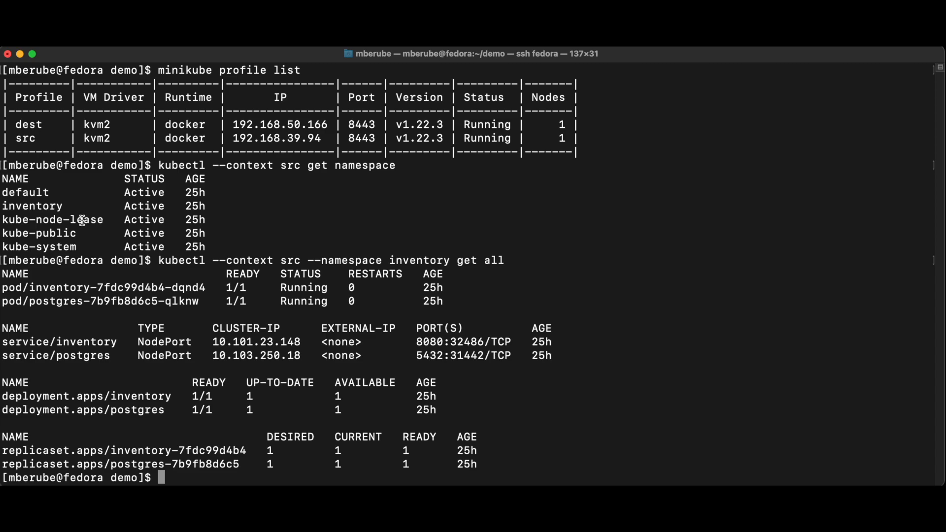
pyautogui.moveTo(90, 345)
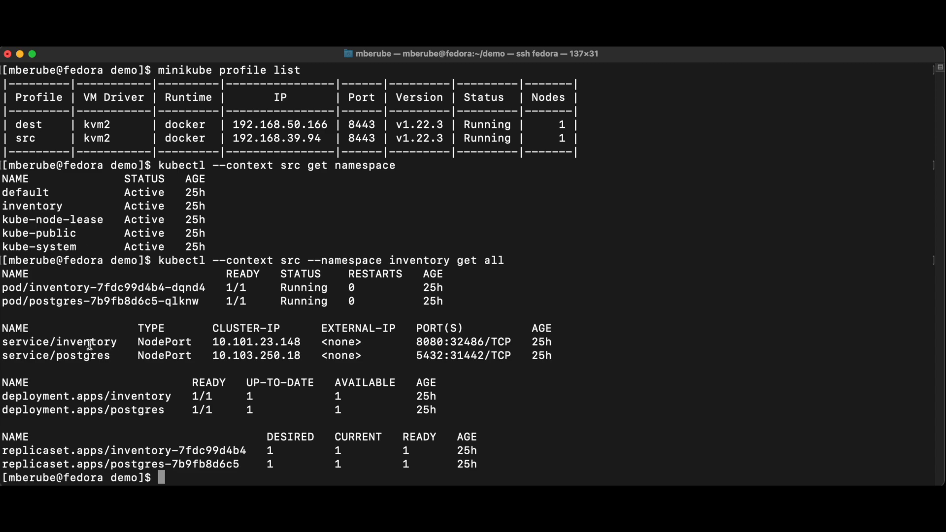
pyautogui.write('kubectl --context src --namespace inventory get all')
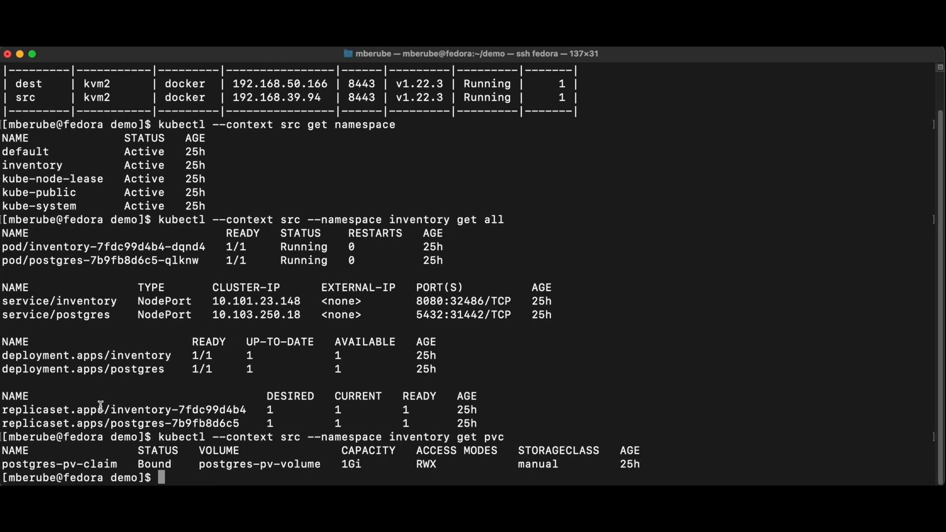
pyautogui.moveTo(367, 471)
pyautogui.write('curl http://192.168.39.94:32486/products |jq')
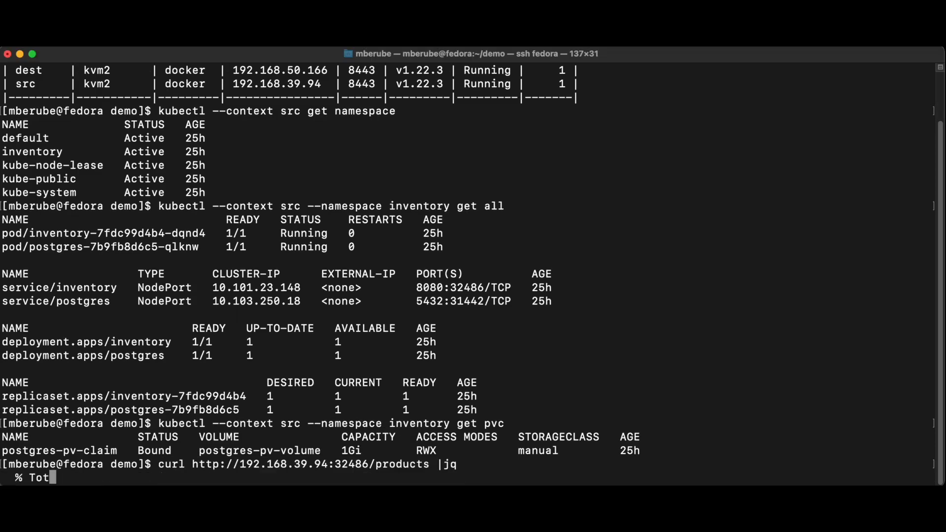
# - Curl the src inventory NodePort /products endpoint through jq, returning six products as JSON
pyautogui.press('Return')
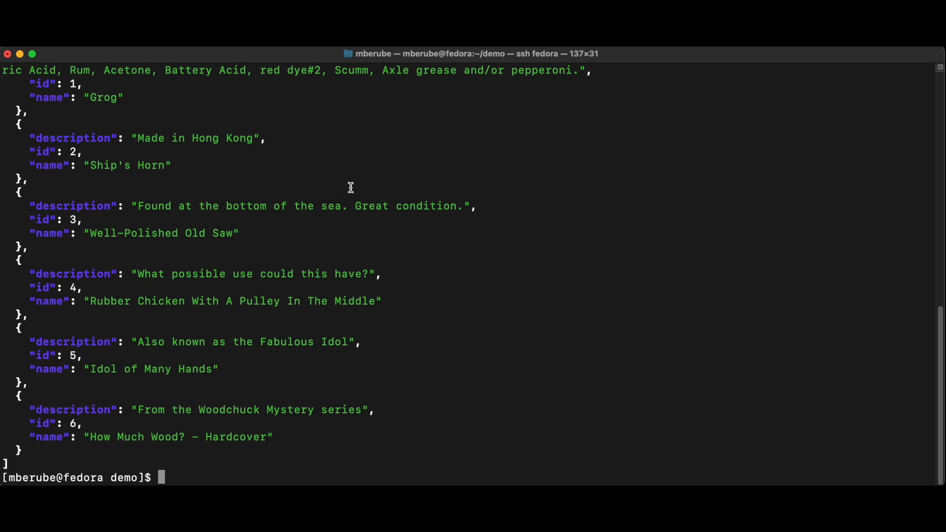
pyautogui.moveTo(282, 302)
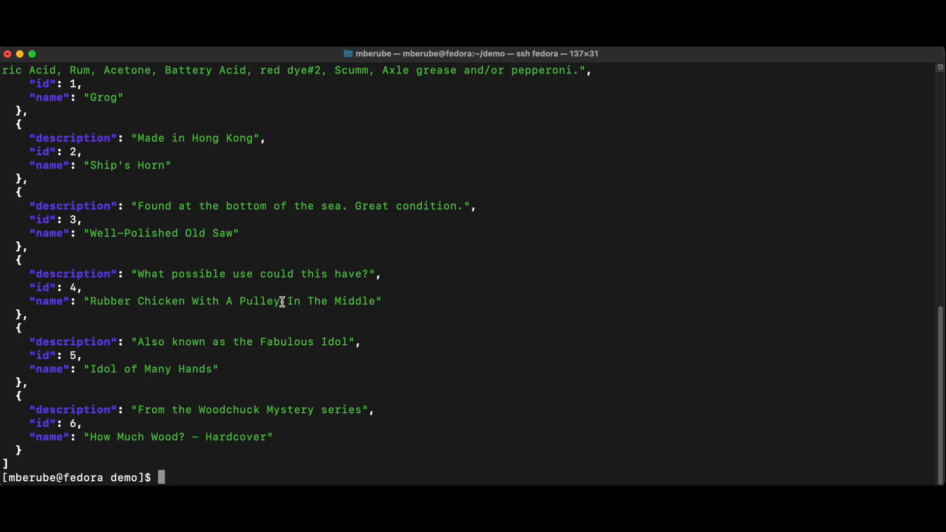
pyautogui.moveTo(313, 379)
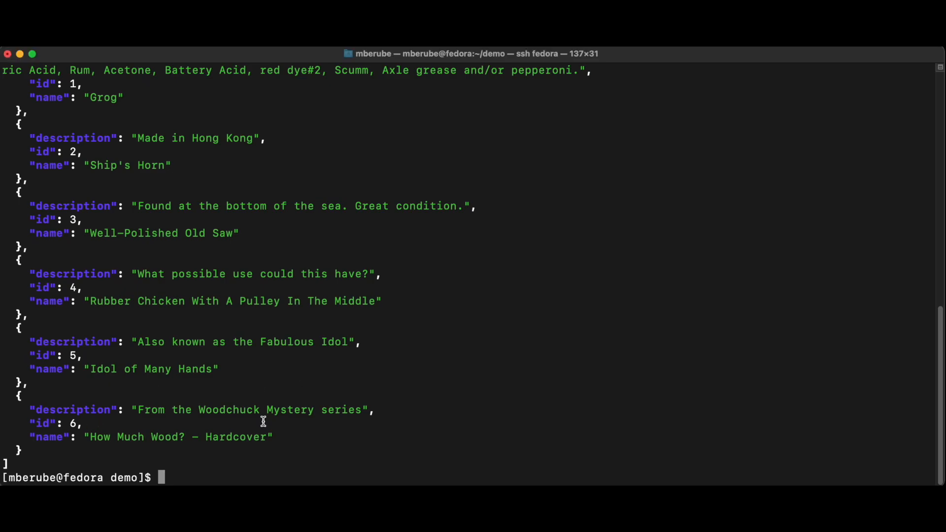
pyautogui.write('crane')
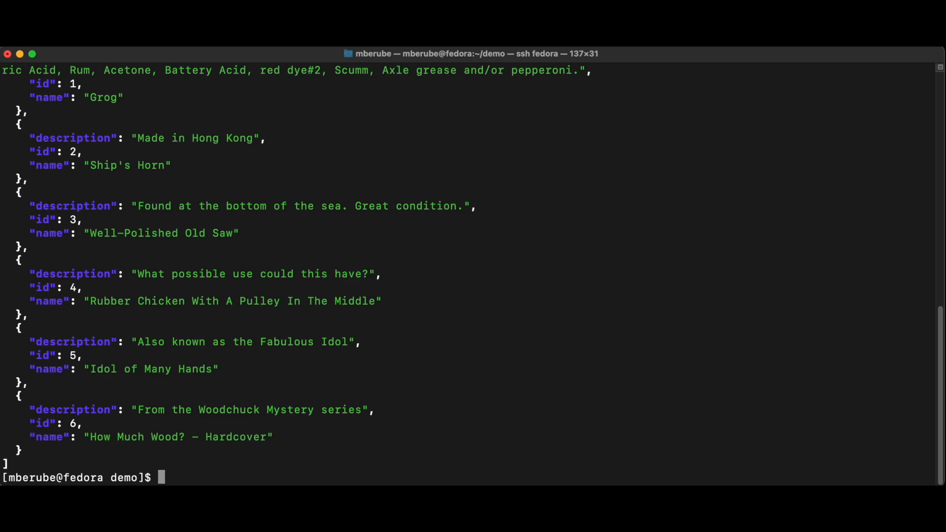
pyautogui.write('kubec')
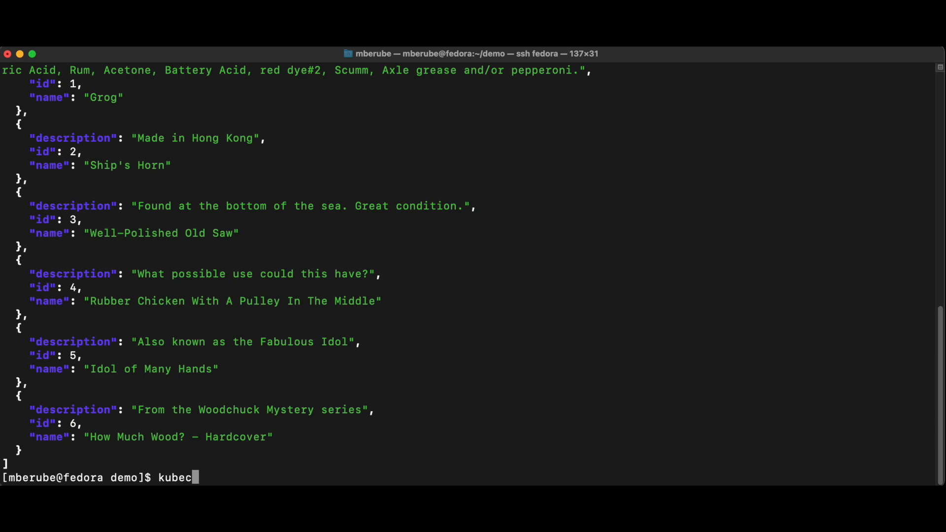
# - Switch to the src context with kubectx and list its namespaces, including inventory
pyautogui.write('tx src')
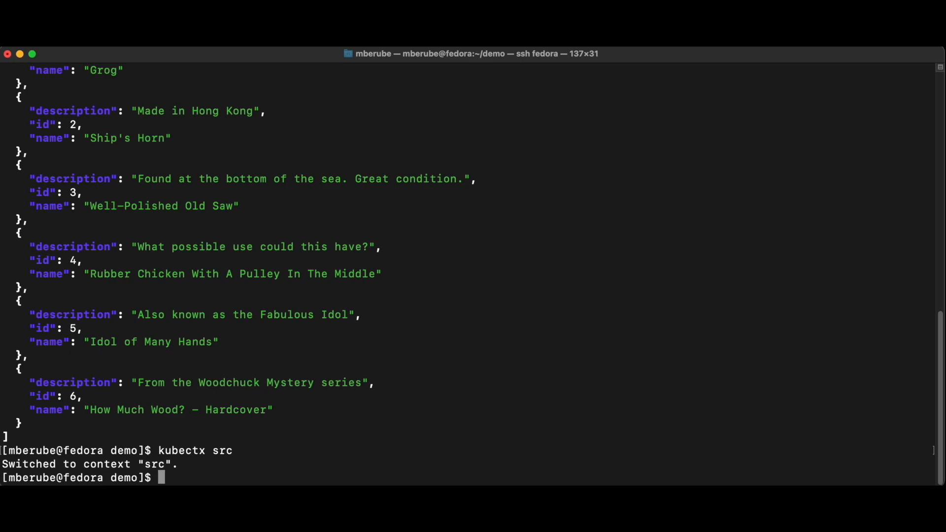
pyautogui.write('kub')
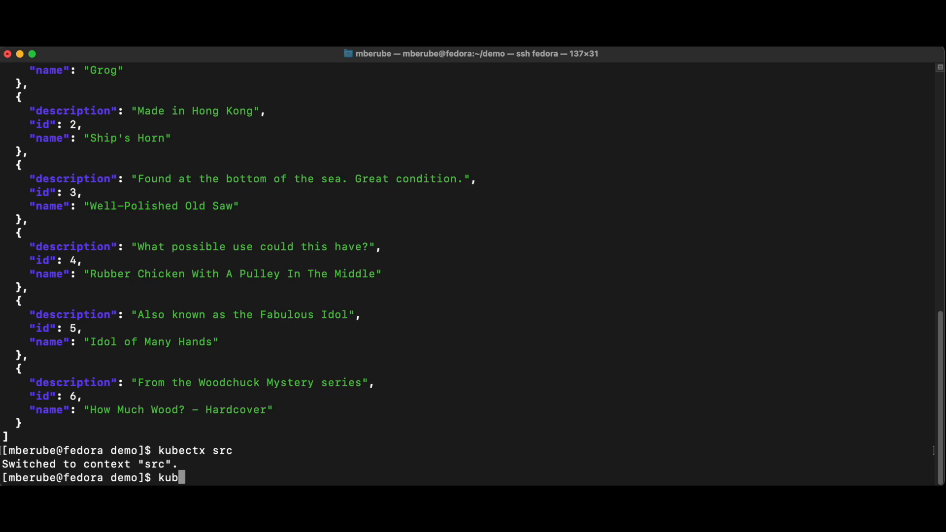
pyautogui.write('ectl get ns')
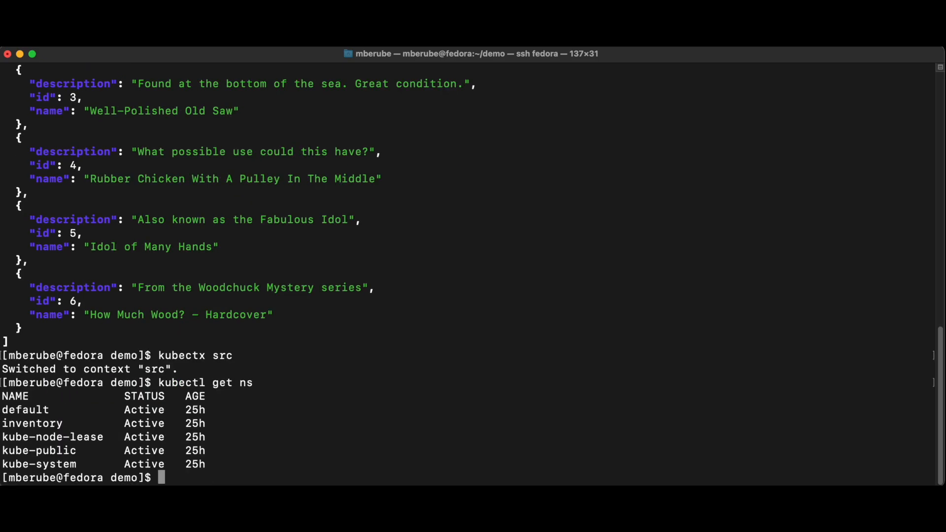
# - Switch to dest, list its namespaces (argocd, ingress-nginx, no inventory), then return to src
pyautogui.write('kube')
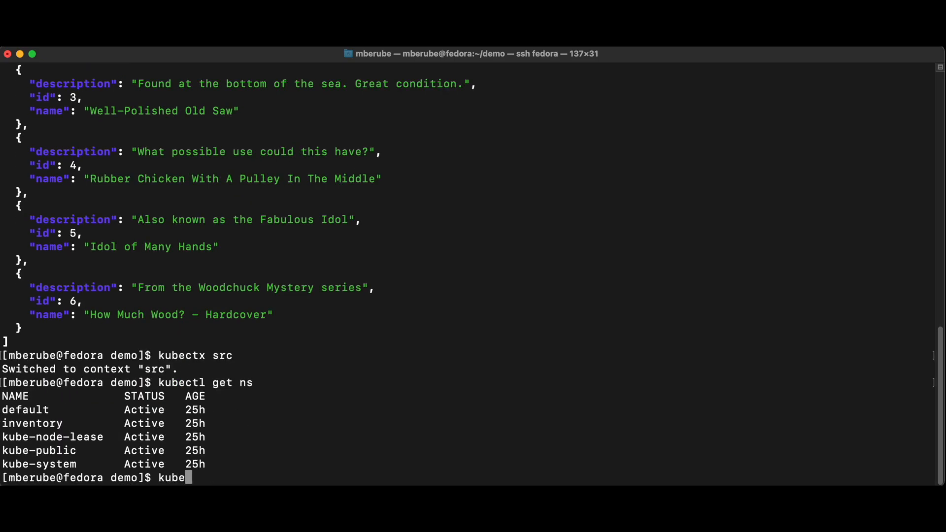
pyautogui.write('ctx dest')
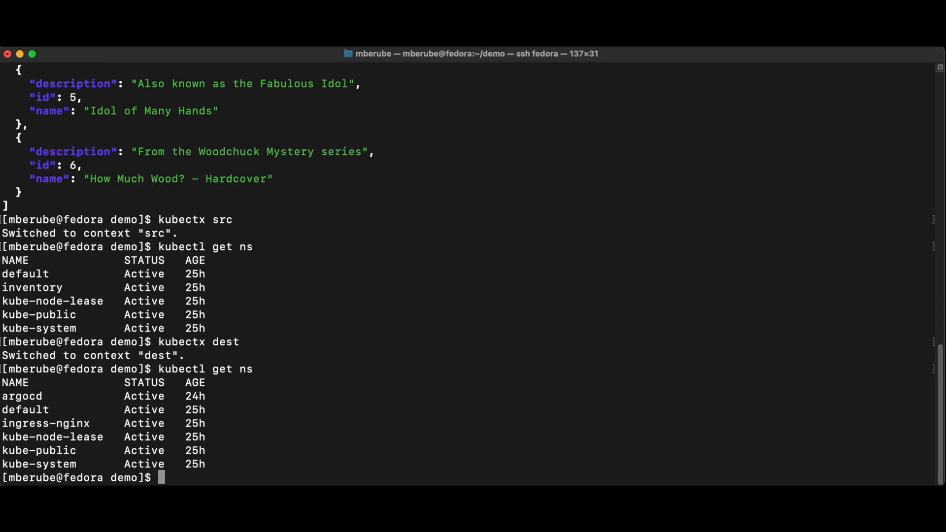
pyautogui.write('kubectl get ns')
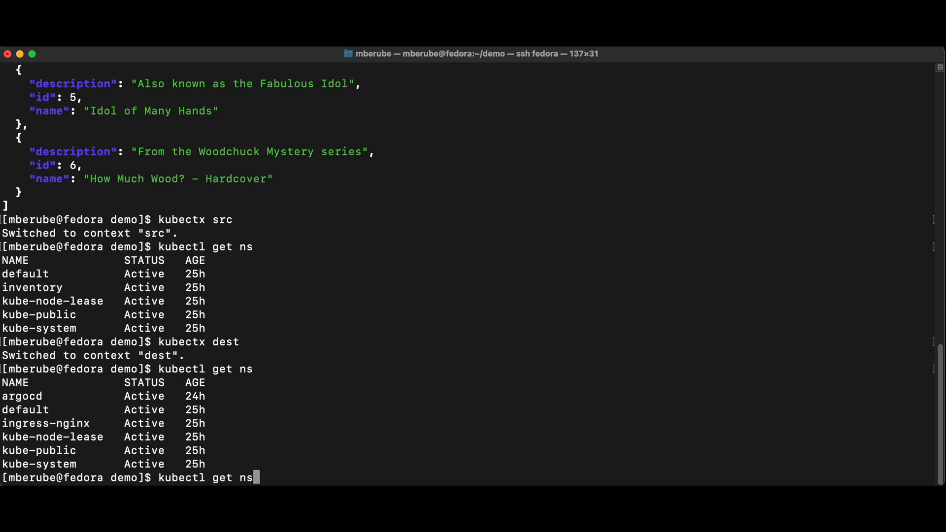
pyautogui.write('kubectx src')
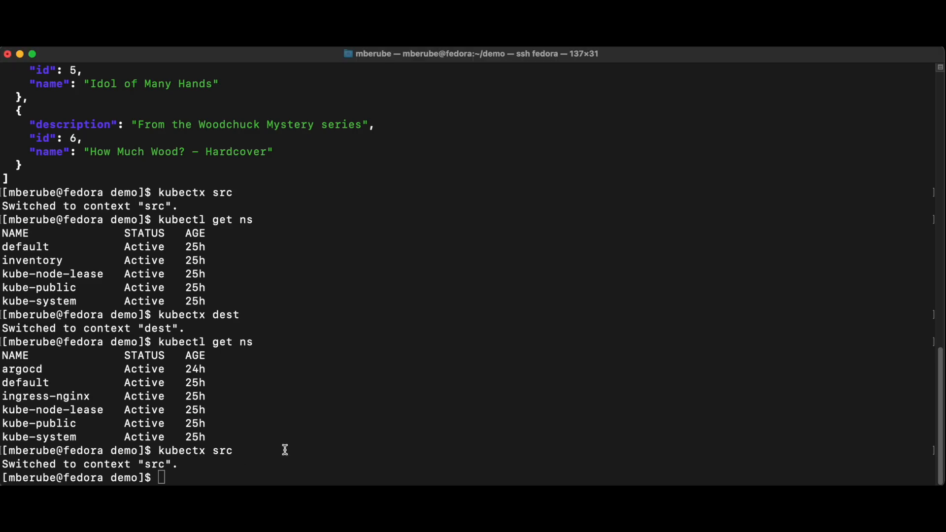
pyautogui.write('crane export')
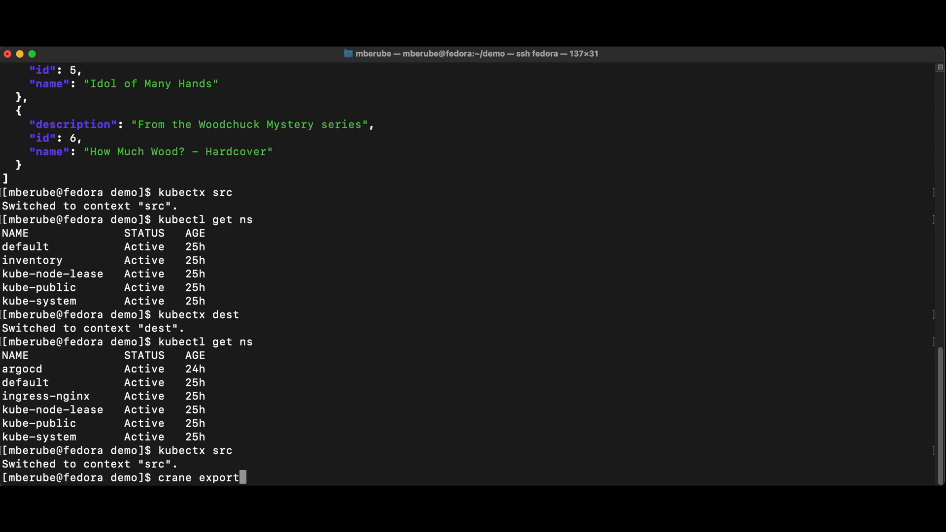
# - Run crane export --namespace=inventory, writing the namespace's resources to the output directory
pyautogui.write('--nam')
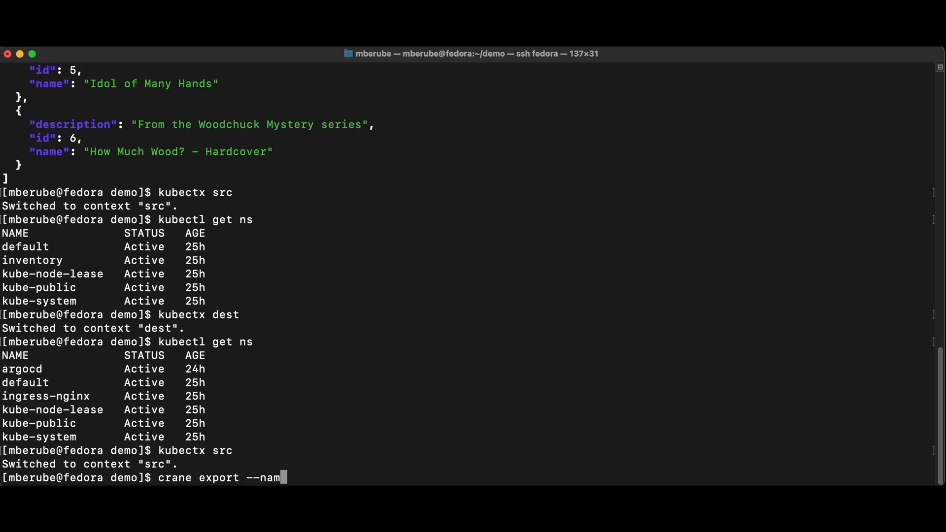
pyautogui.write('e')
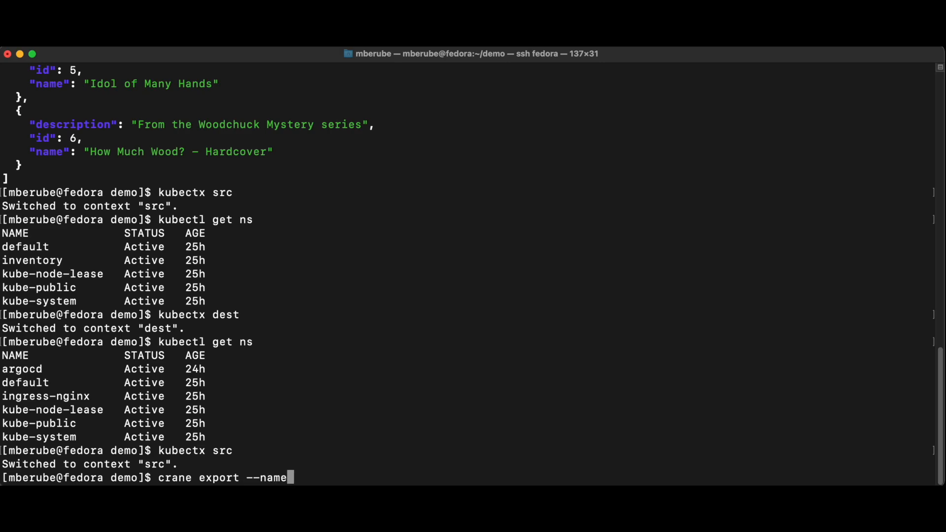
pyautogui.write('space')
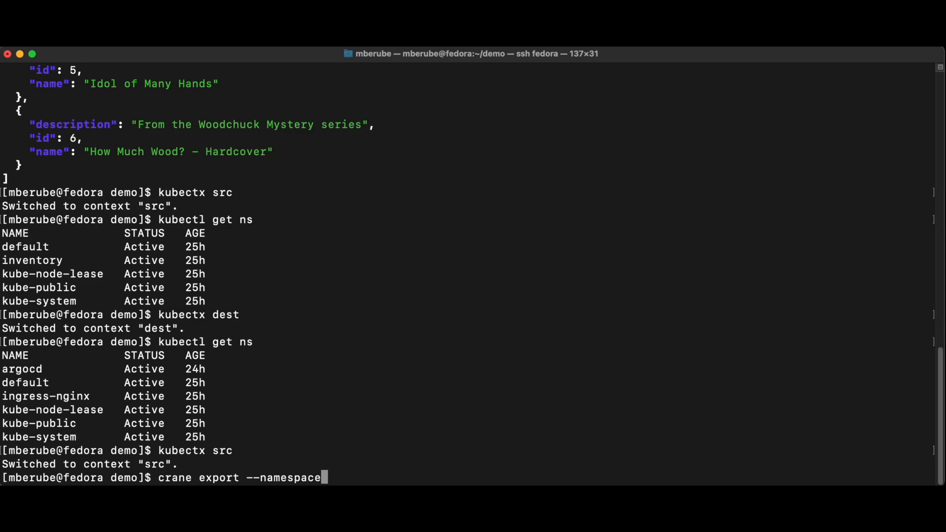
pyautogui.write('=inventory')
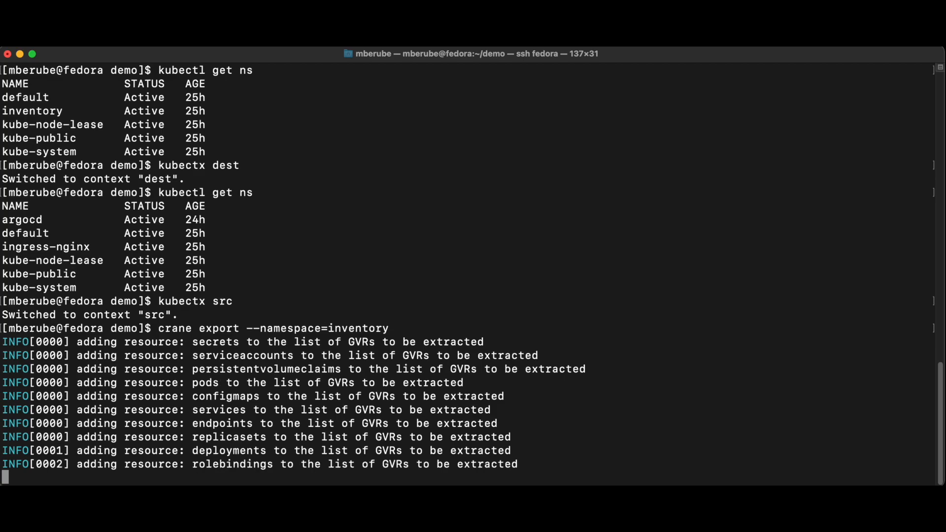
pyautogui.write('tre')
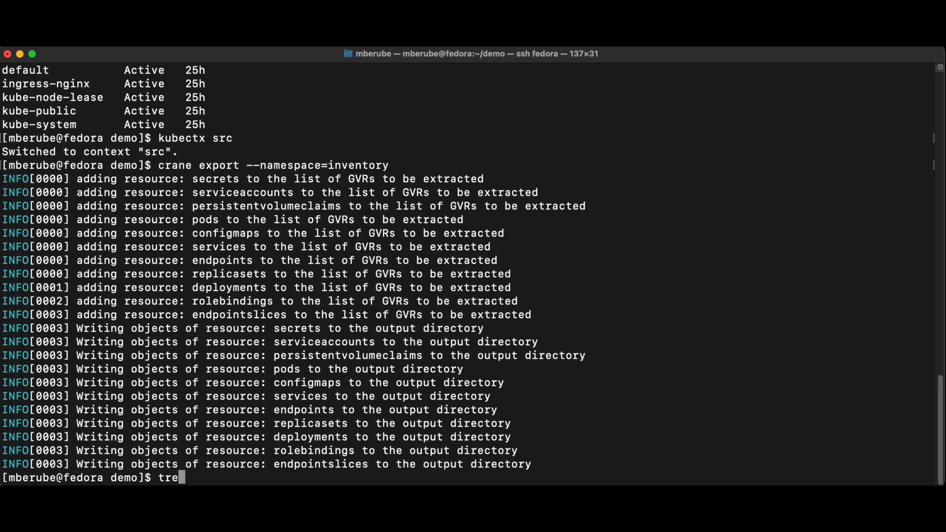
# - Show the export tree of 21 inventory files and start the path to the Service manifest
pyautogui.write('e export')
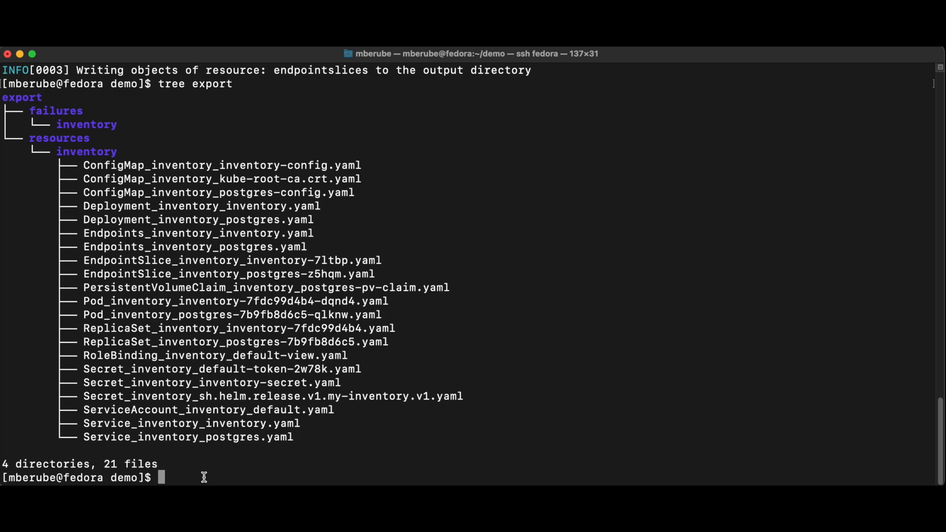
pyautogui.write('cat e')
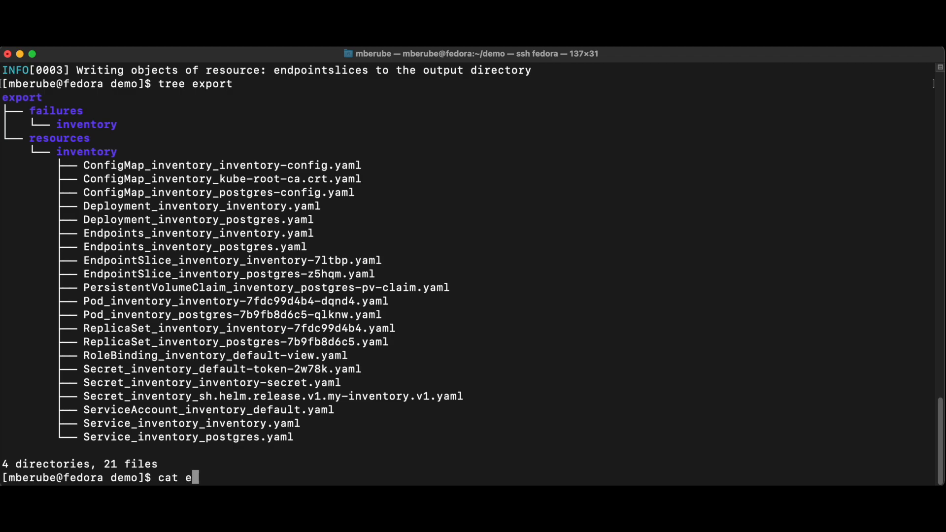
pyautogui.write('xport/resources/')
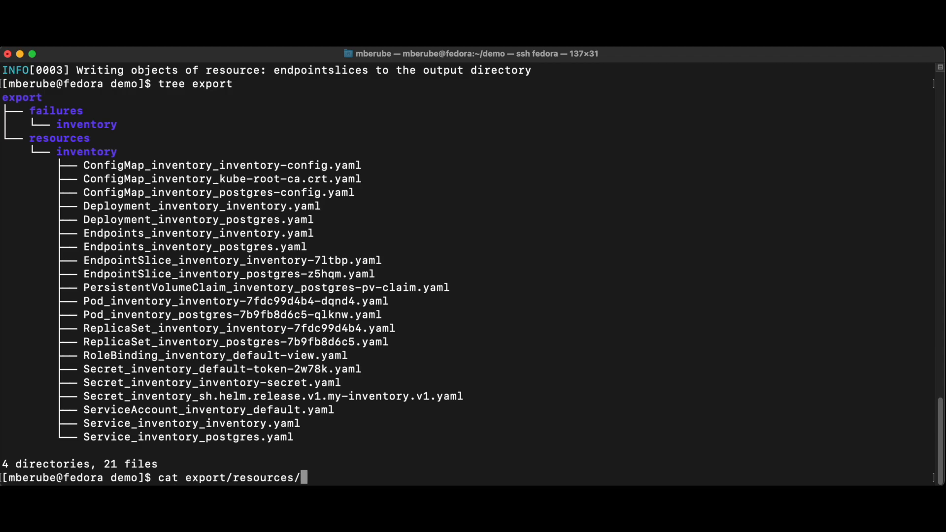
pyautogui.write('Se')
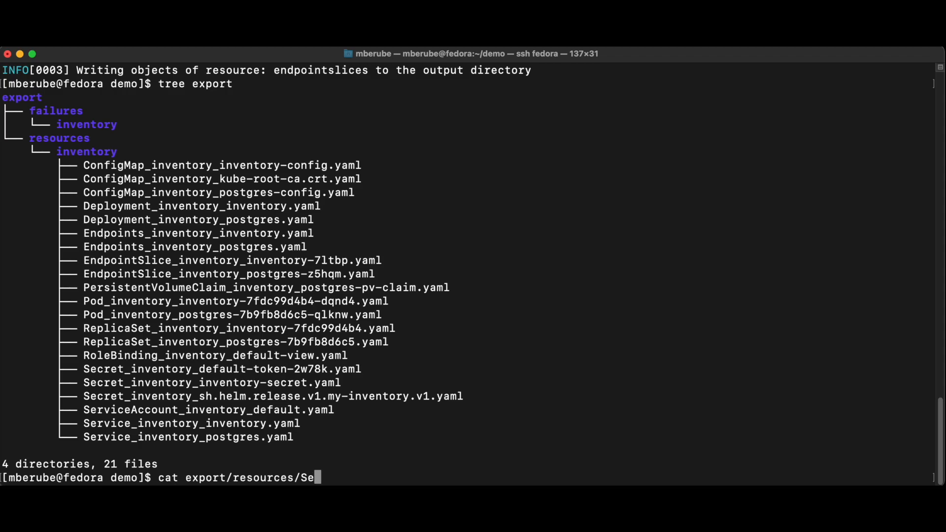
pyautogui.write('rv')
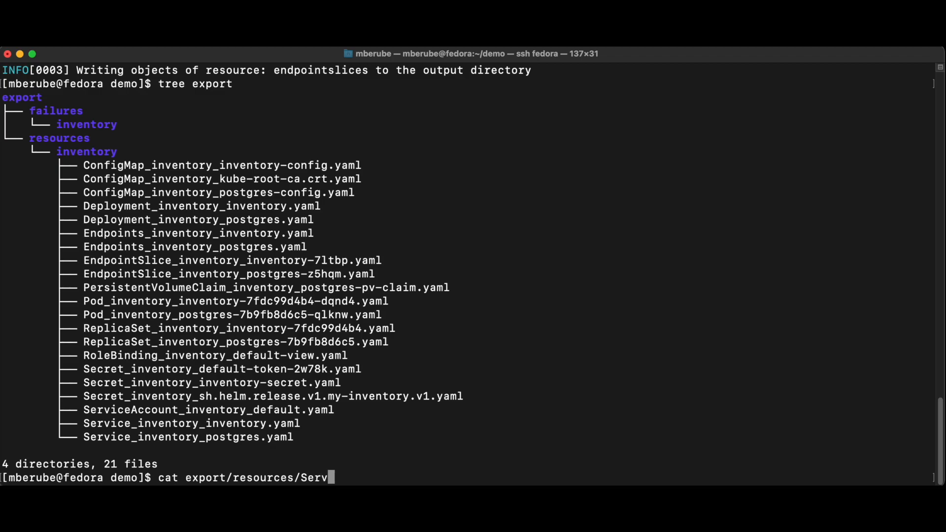
pyautogui.press('Backspace')
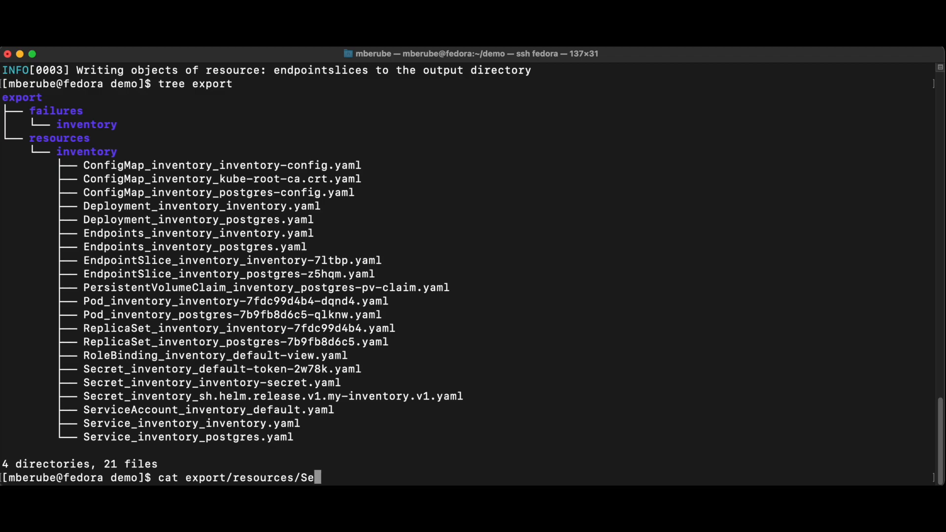
# - Cat export/resources/inventory/Service_inventory_inventory.yaml and scroll through its NodePort 8080 spec
pyautogui.write('rvi')
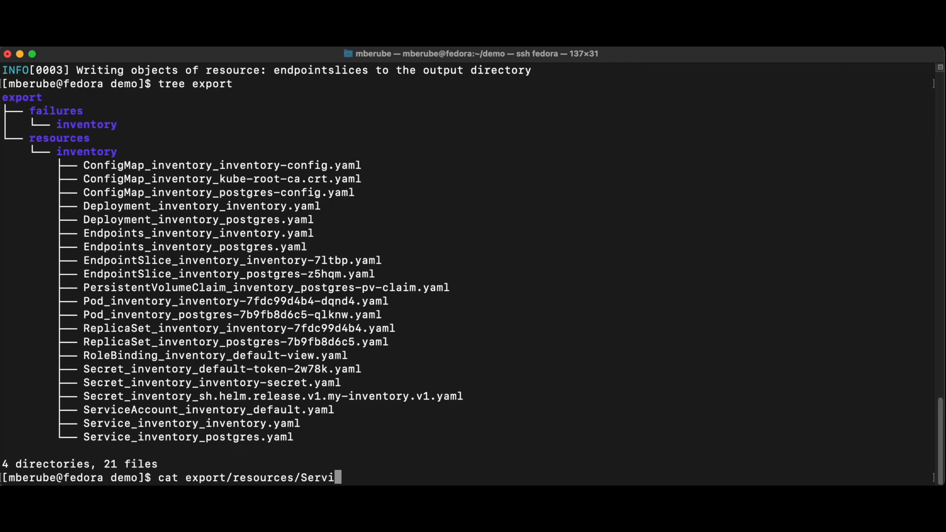
pyautogui.write('ces')
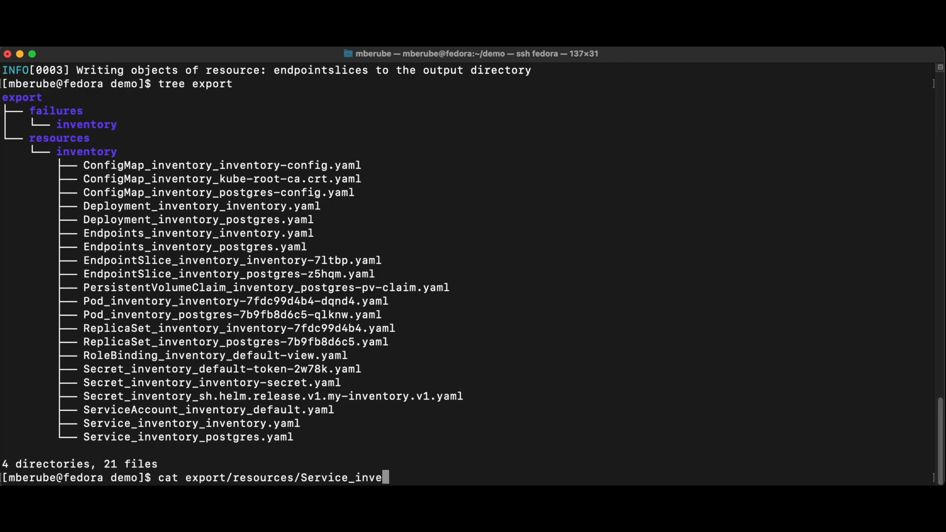
pyautogui.press('backspace')
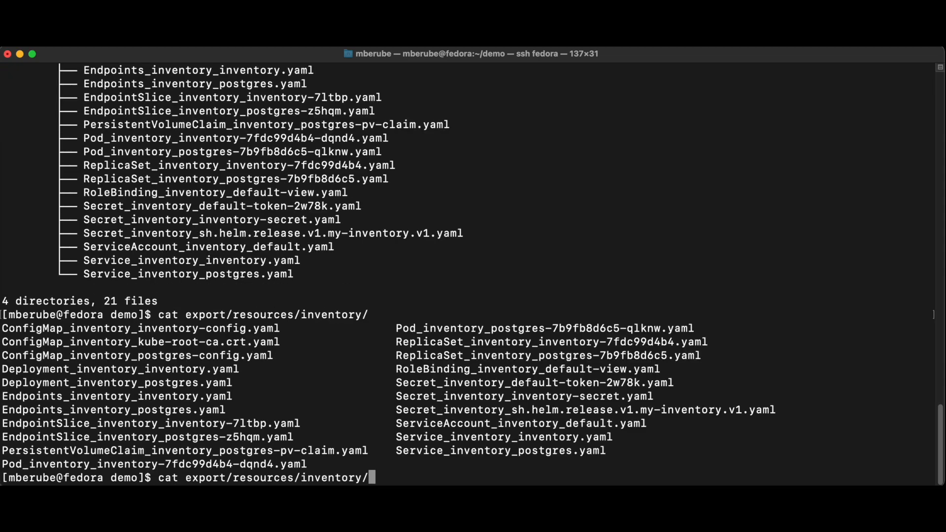
pyautogui.write('Se')
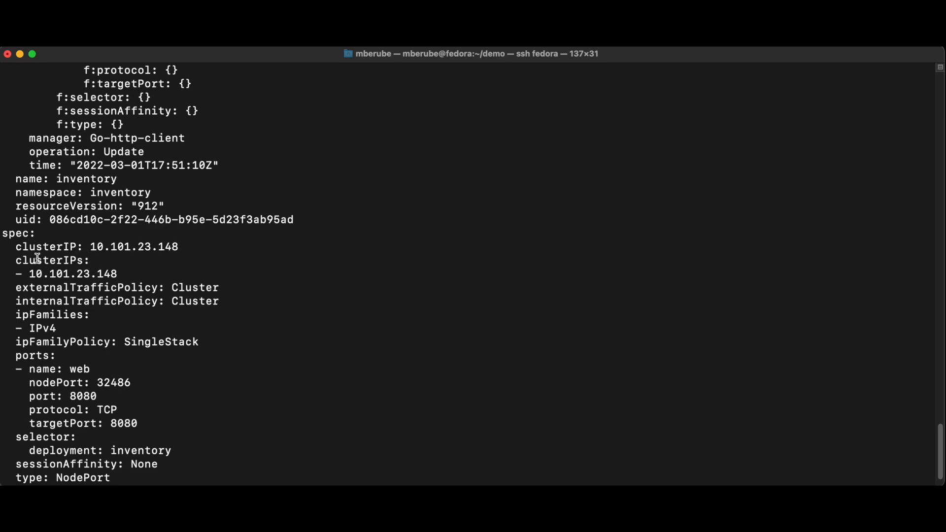
pyautogui.scroll(-3)
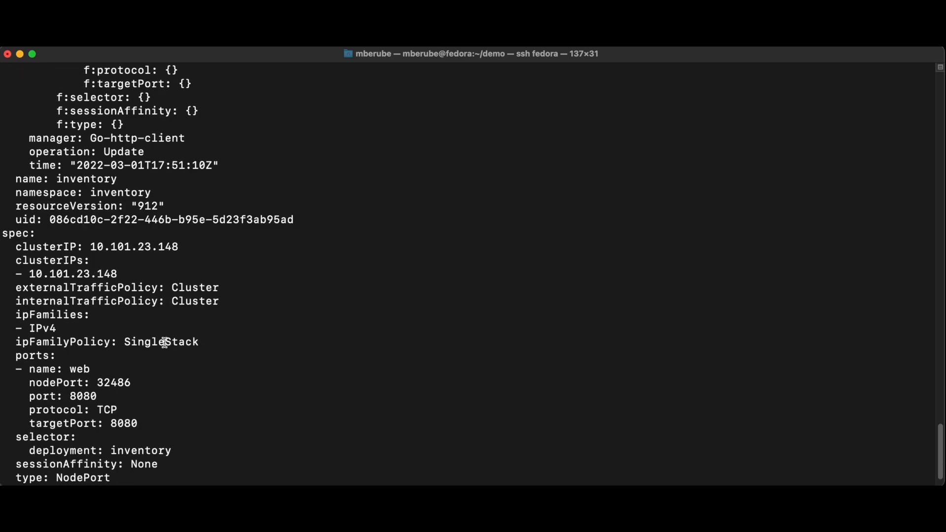
pyautogui.scroll(-3)
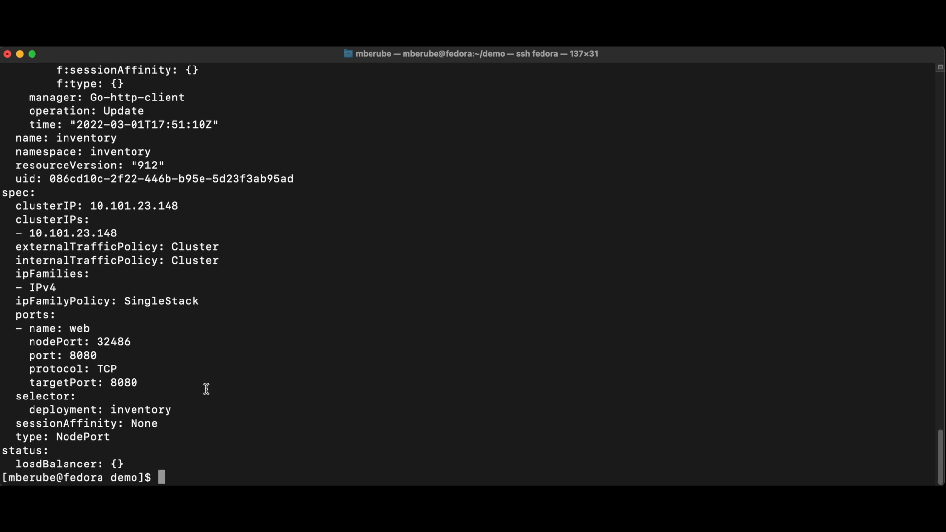
pyautogui.moveTo(205, 389)
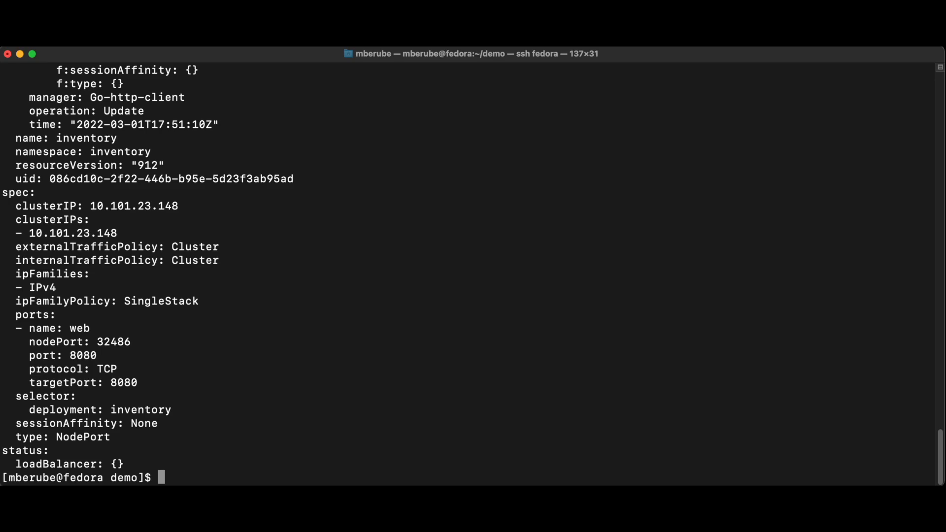
pyautogui.write('crane')
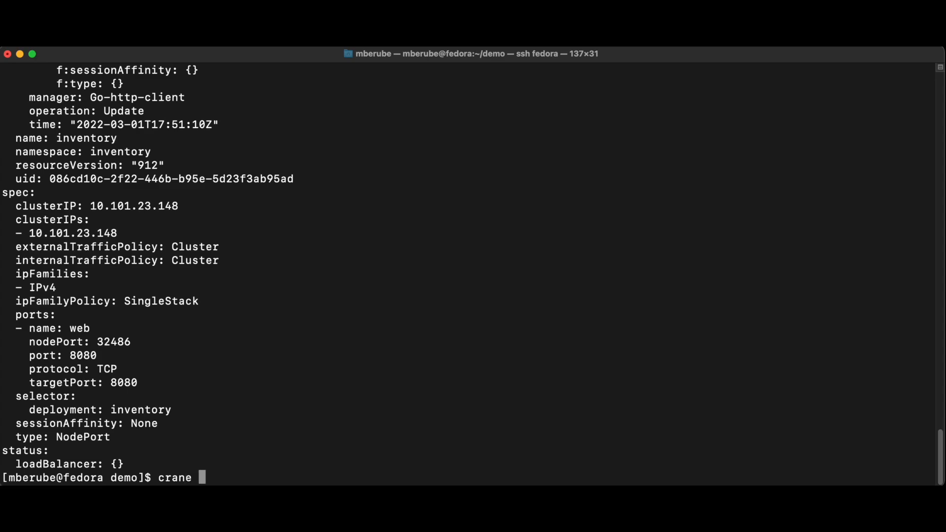
# - Run crane transform list-plugins, showing the installed KubernetesPlugin v0.0.5
pyautogui.write('transform')
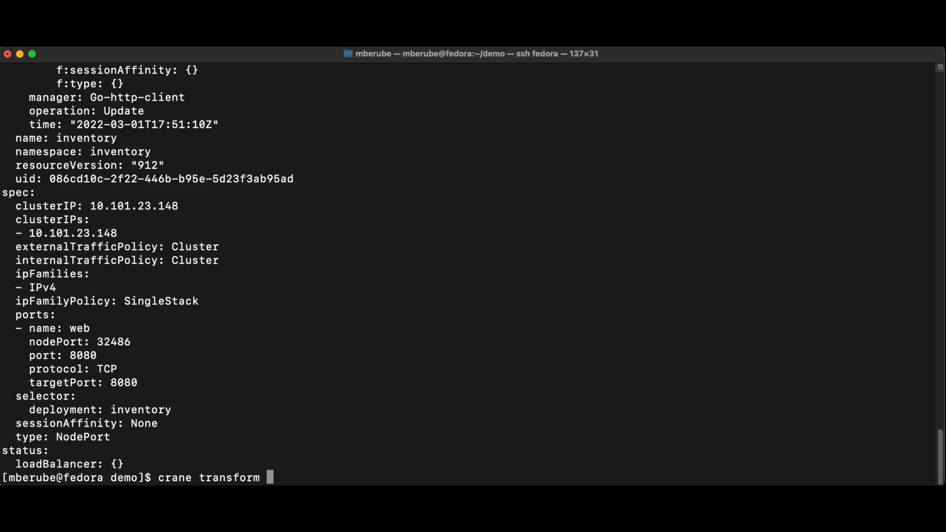
pyautogui.write('list-')
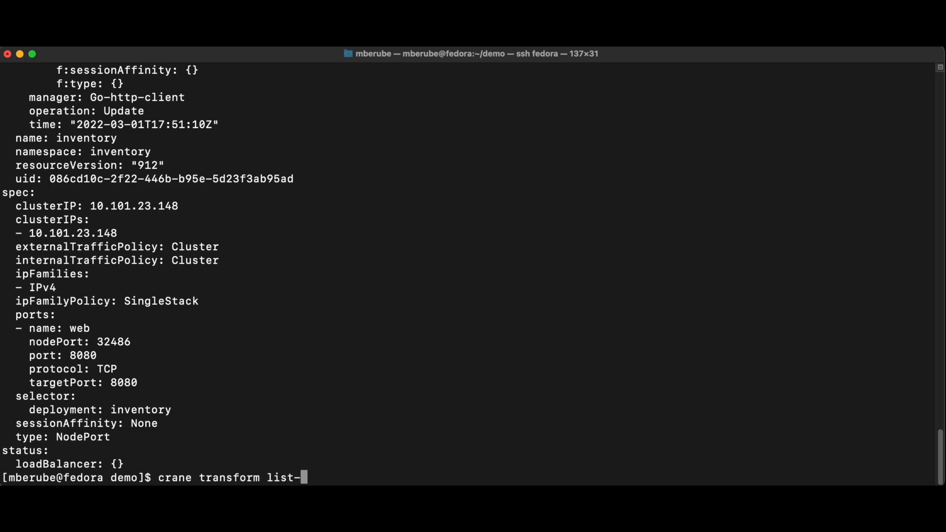
pyautogui.write('plu')
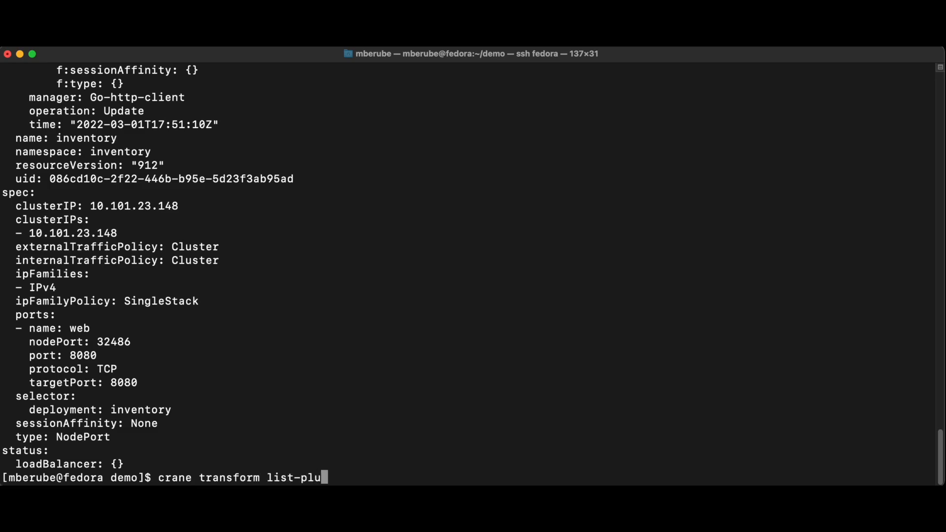
pyautogui.write('gins')
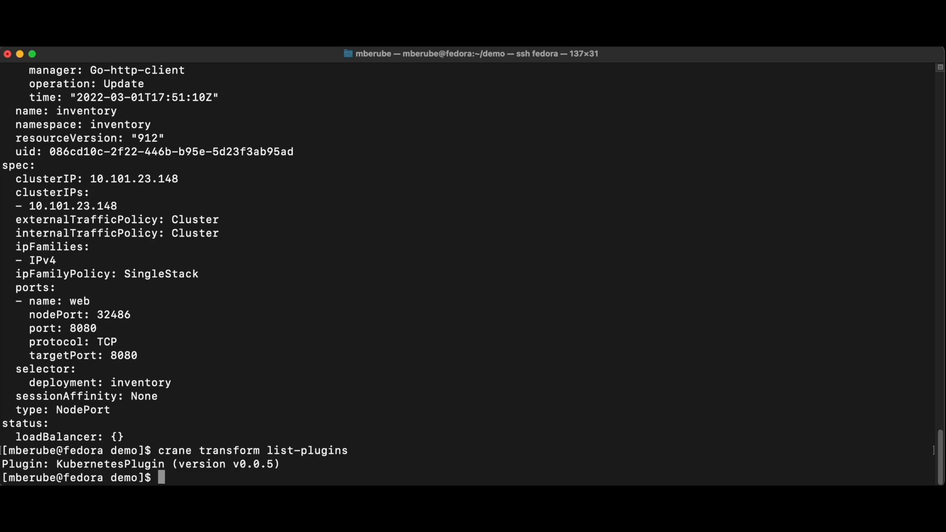
# - Run crane plugin-manager list, showing OpenShiftPlugin v0.0.2 and v0.0.1 from the default repo
pyautogui.write('crane')
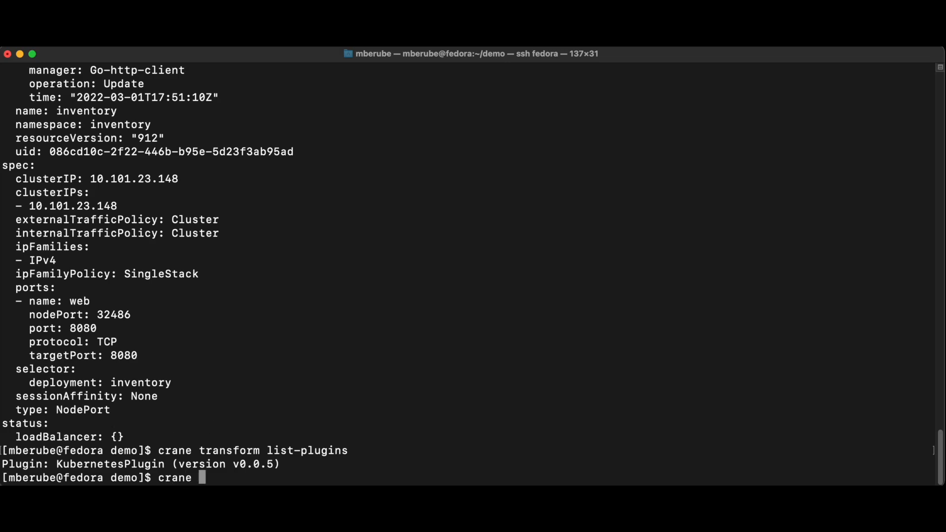
pyautogui.write('plugin')
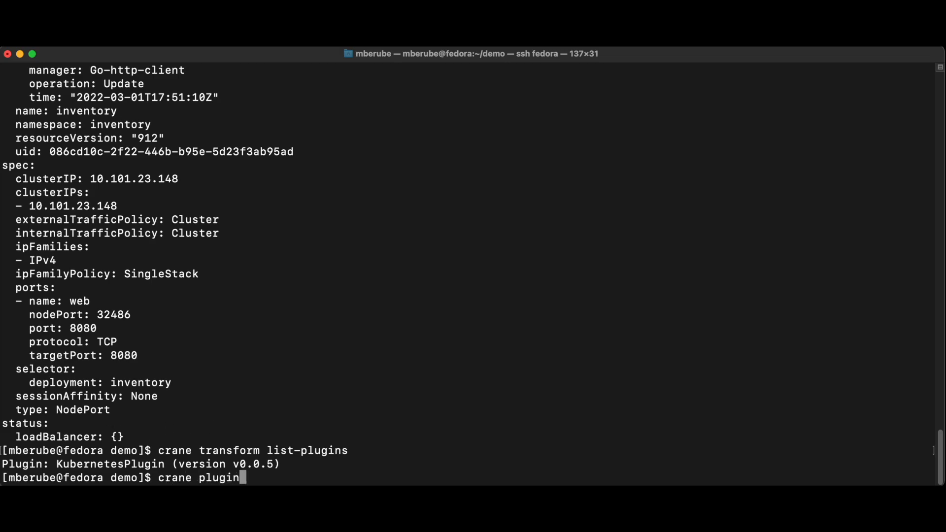
pyautogui.write('-manaa')
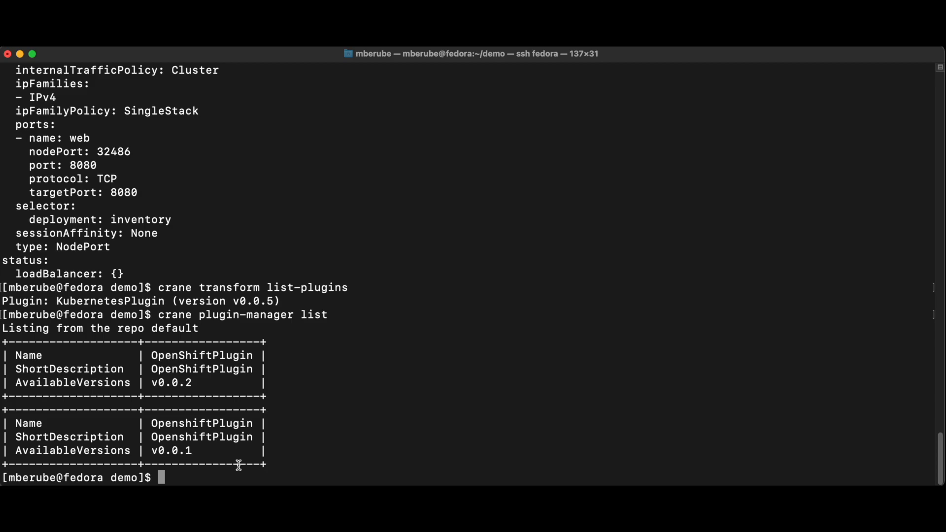
pyautogui.write('crane')
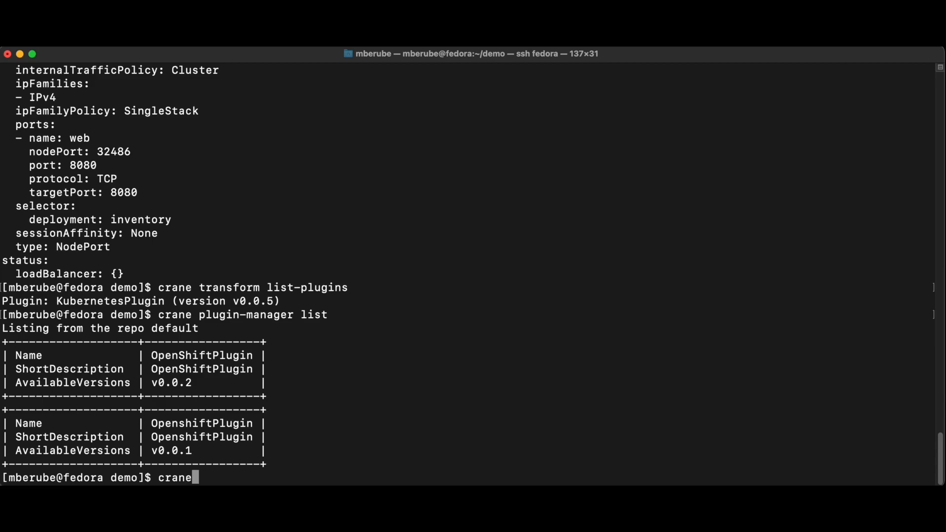
# - Run crane transform optionals to show KubernetesPlugin flags like add-annotations and registry-replacement
pyautogui.write('transform optionals')
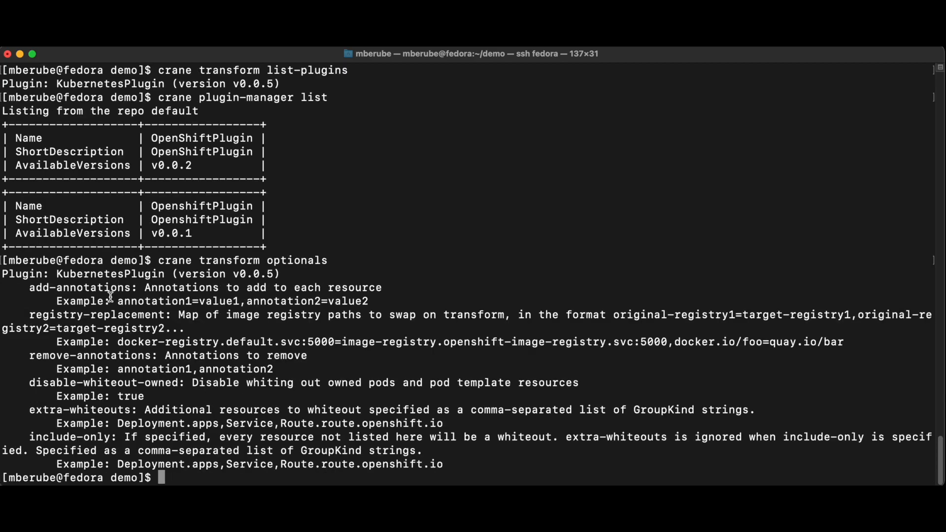
pyautogui.moveTo(259, 403)
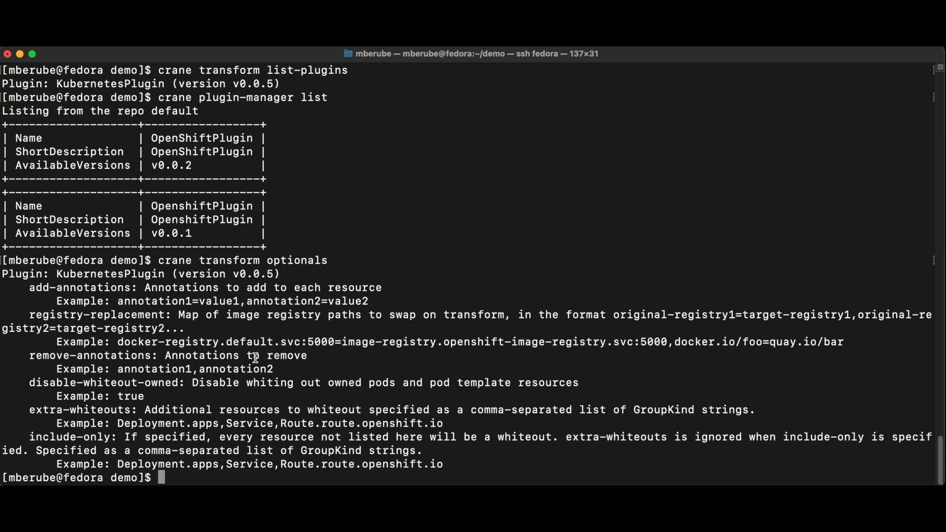
pyautogui.write('crane t')
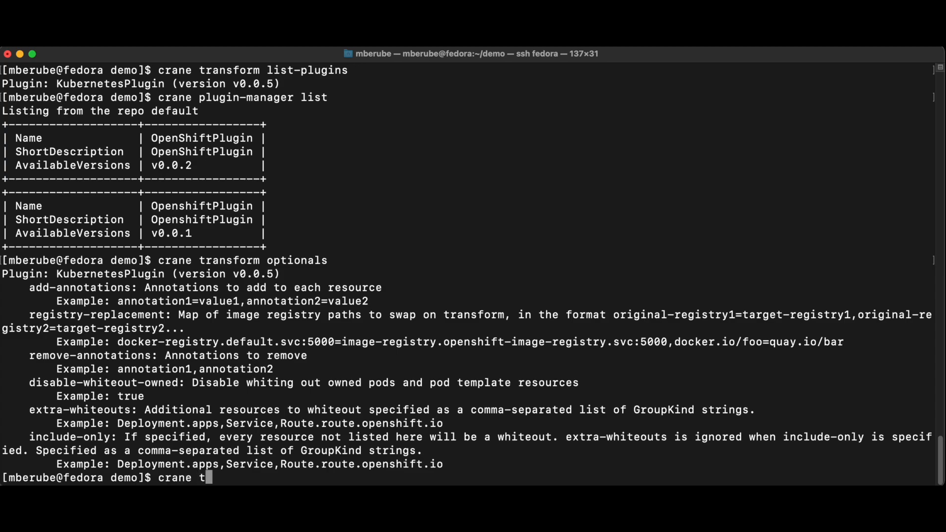
# - Run crane transform, then tree transform to list the 12 inventory transform YAML files
pyautogui.write('ransform')
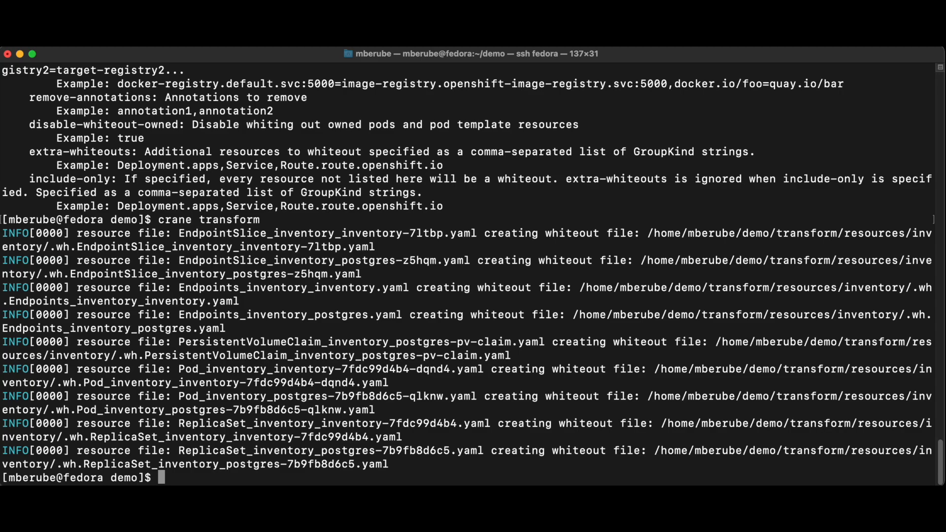
pyautogui.write('tree transform')
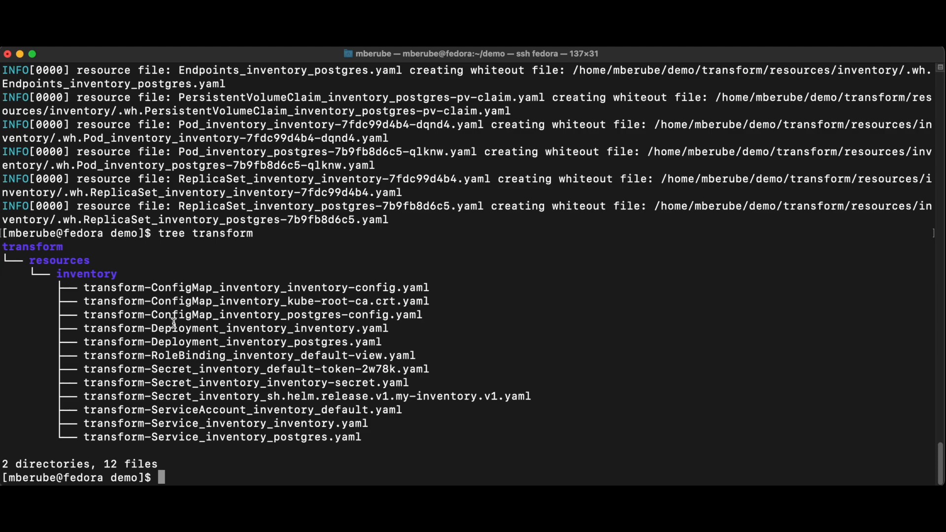
pyautogui.moveTo(194, 372)
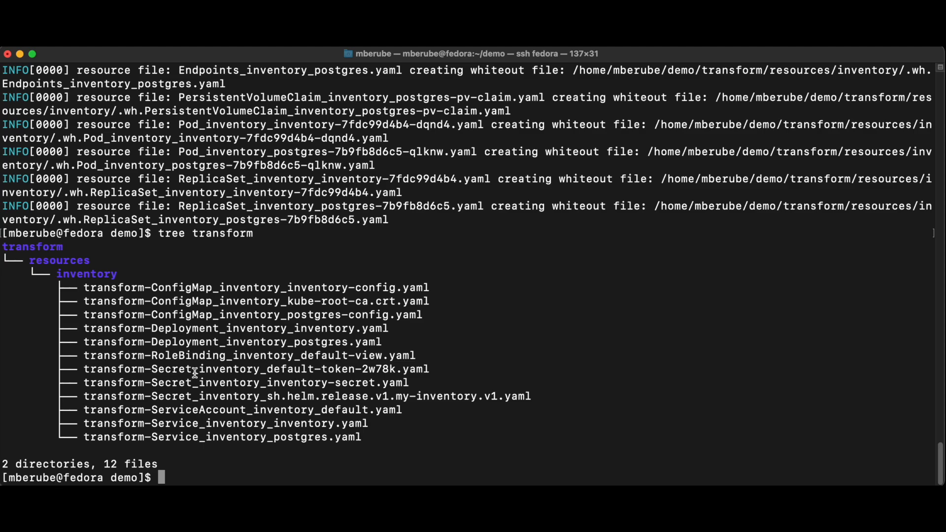
# - Cat transform/resources/inventory/transform-Service_inventory_inventory.yaml, showing patches removing clusterIPs, nodePort, uid and status
pyautogui.write('cat transform/')
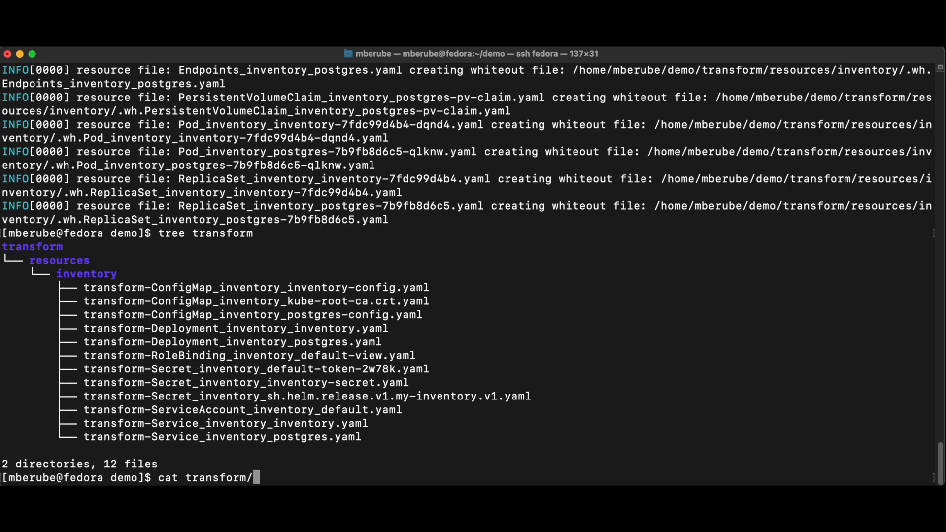
pyautogui.write('resources/')
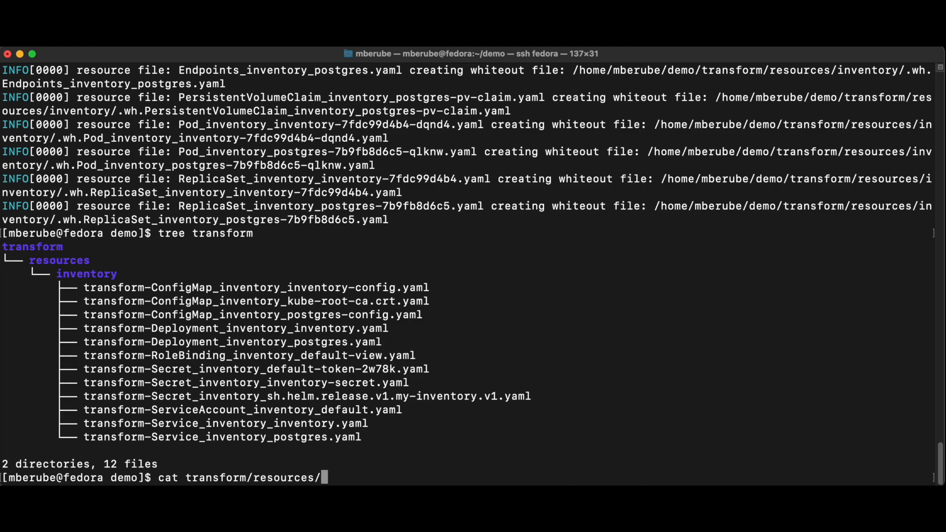
pyautogui.write('inventory/')
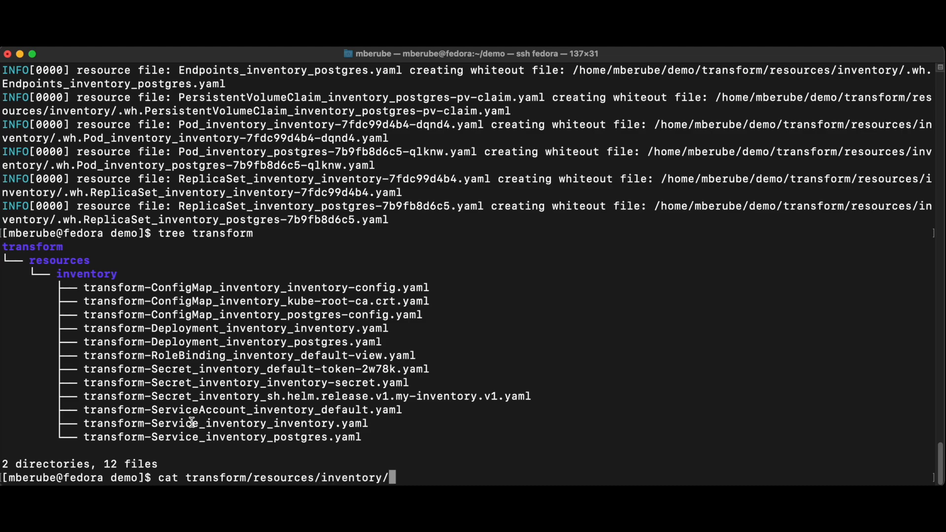
pyautogui.doubleClick(225, 423)
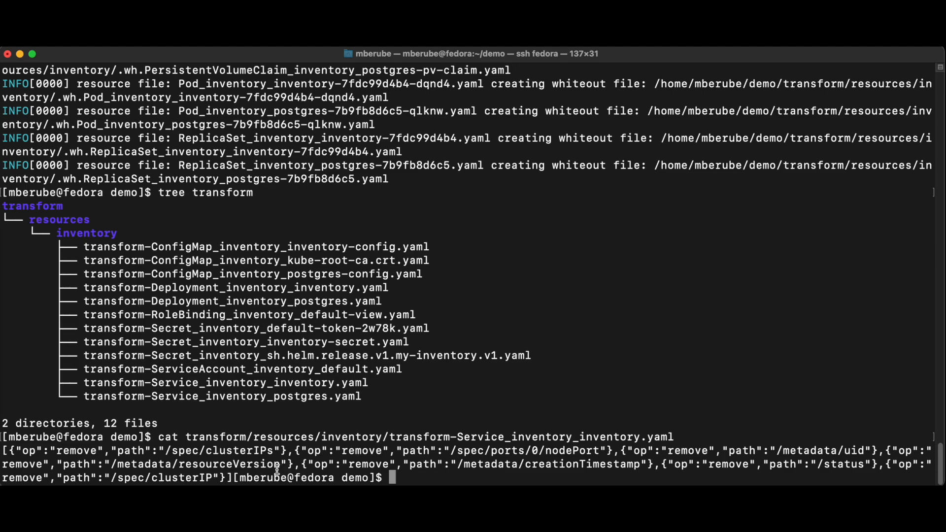
pyautogui.moveTo(344, 368)
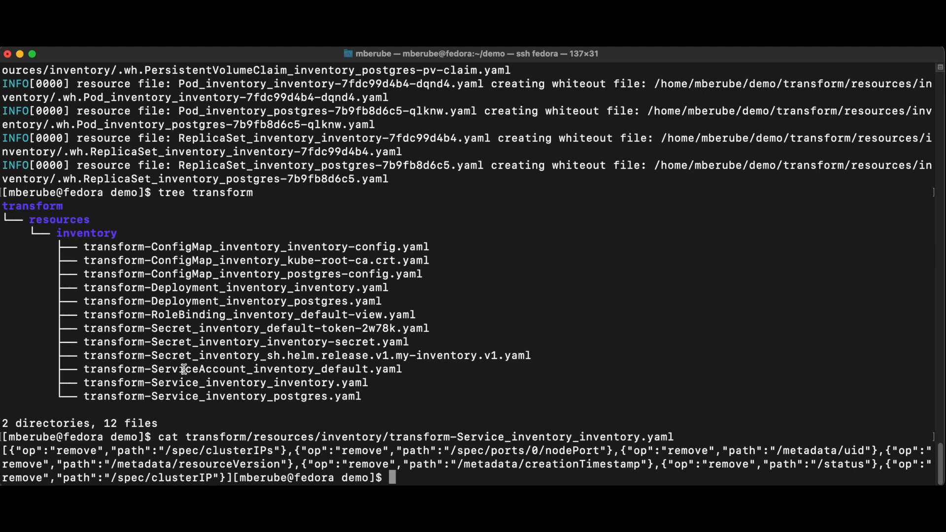
pyautogui.moveTo(256, 310)
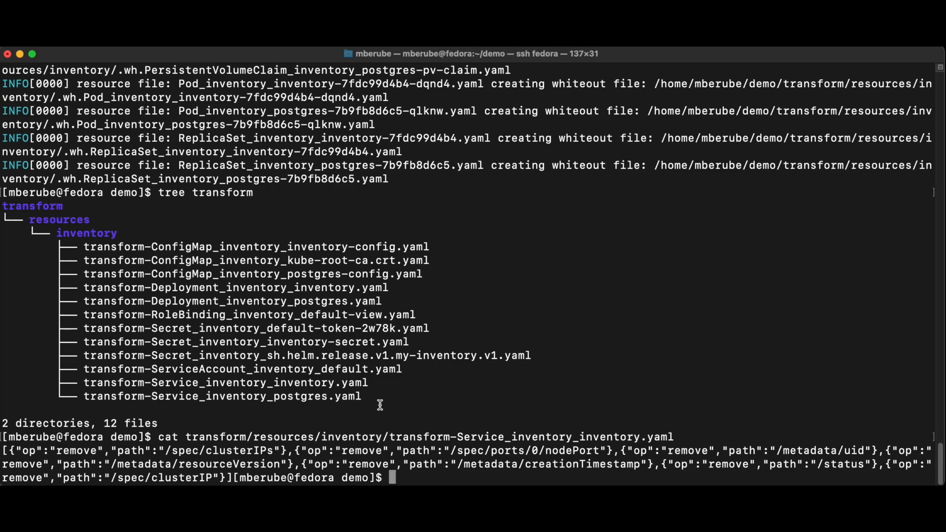
# - Run crane apply to clean the manifests and list the 12-file output tree
pyautogui.write('crane')
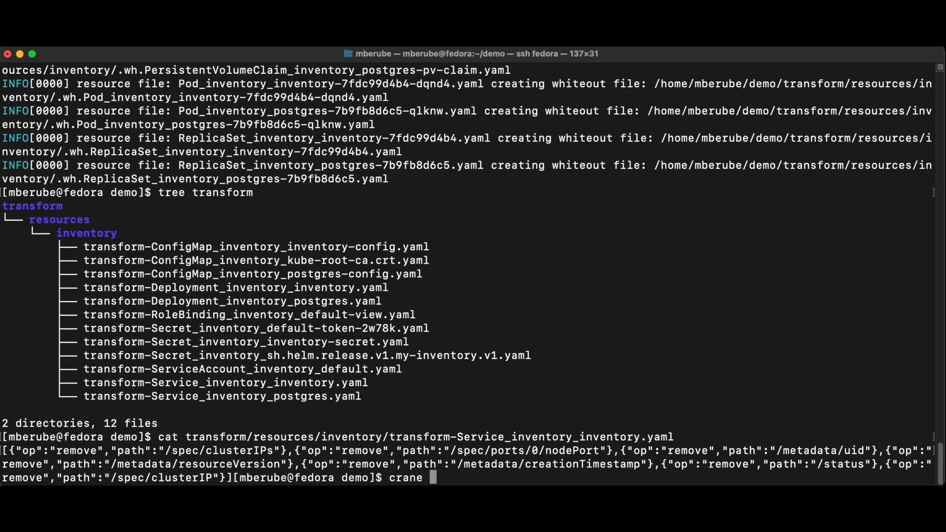
pyautogui.write('apply')
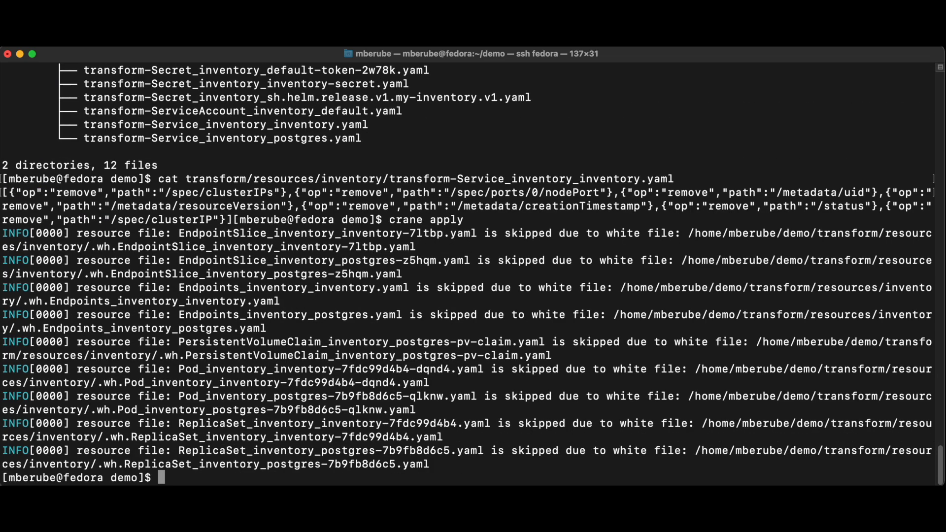
pyautogui.write('tree output/')
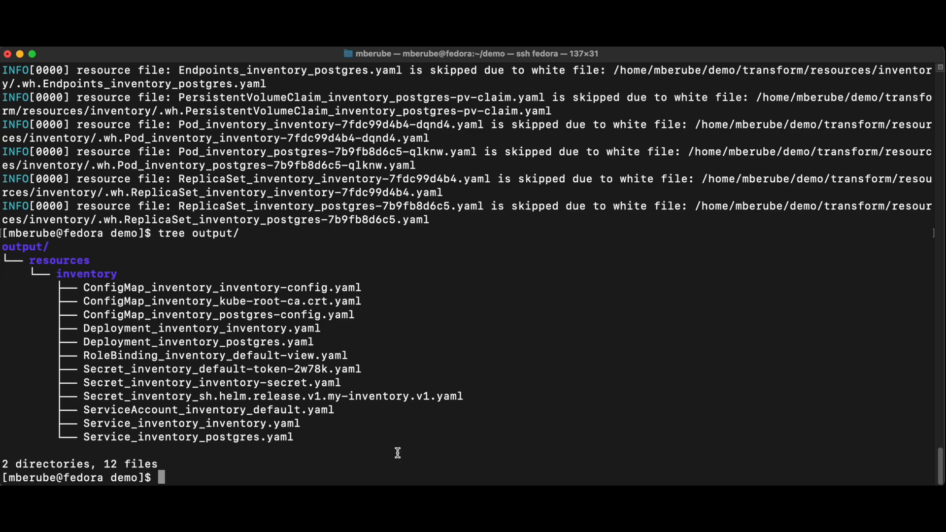
# - Rerun crane apply with output to /home/mberube/demo/git/inventory-demo
pyautogui.write('crane apply -o /home/mberube/demo/git/inventory-demo')
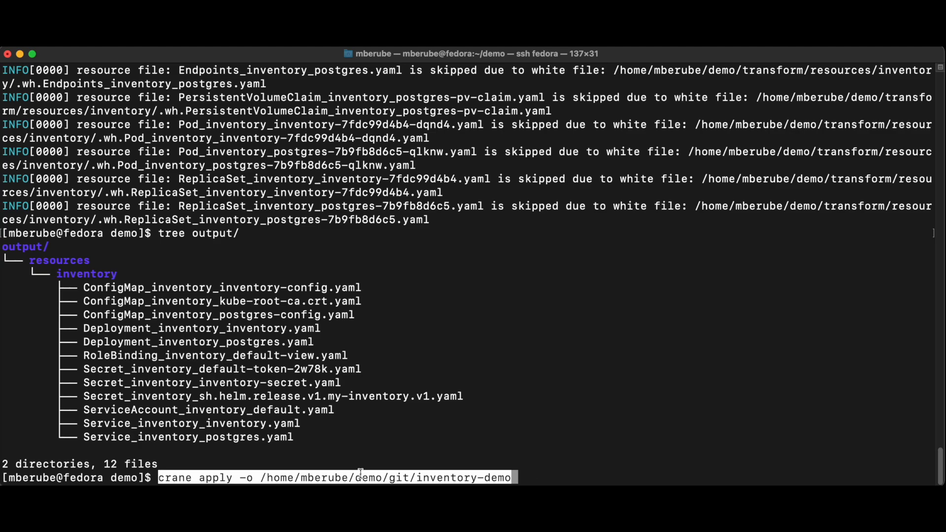
pyautogui.press('enter')
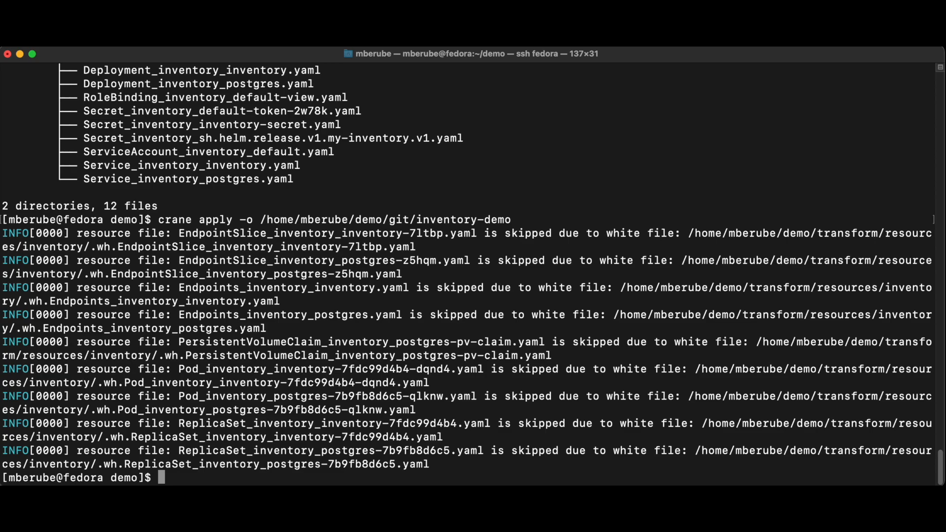
pyautogui.moveTo(403, 437)
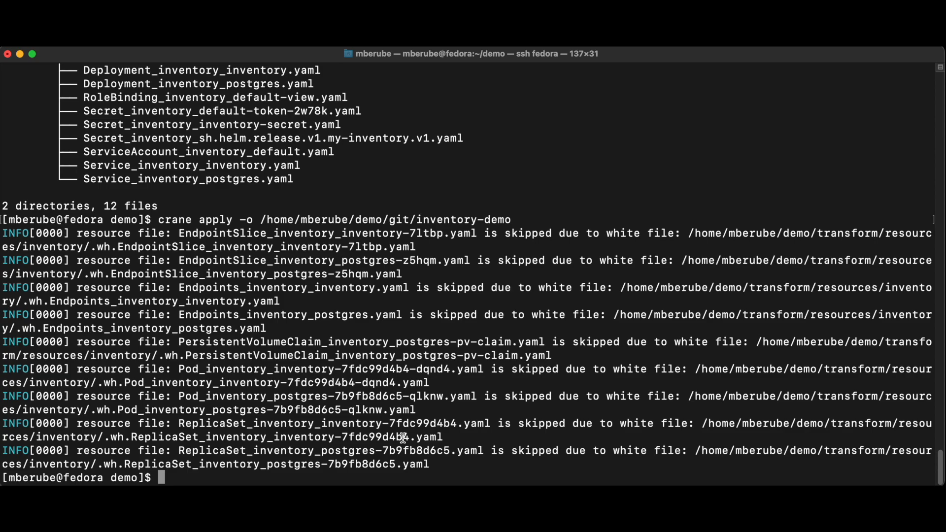
# - Switch the kubectl context to dest with kubectx and begin a kubectl command against dest
pyautogui.write('kube')
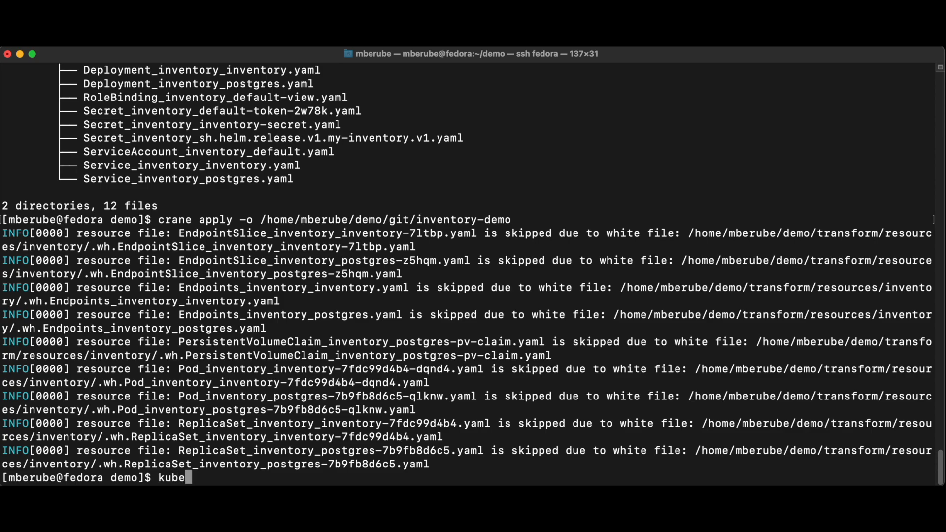
pyautogui.write('ctx')
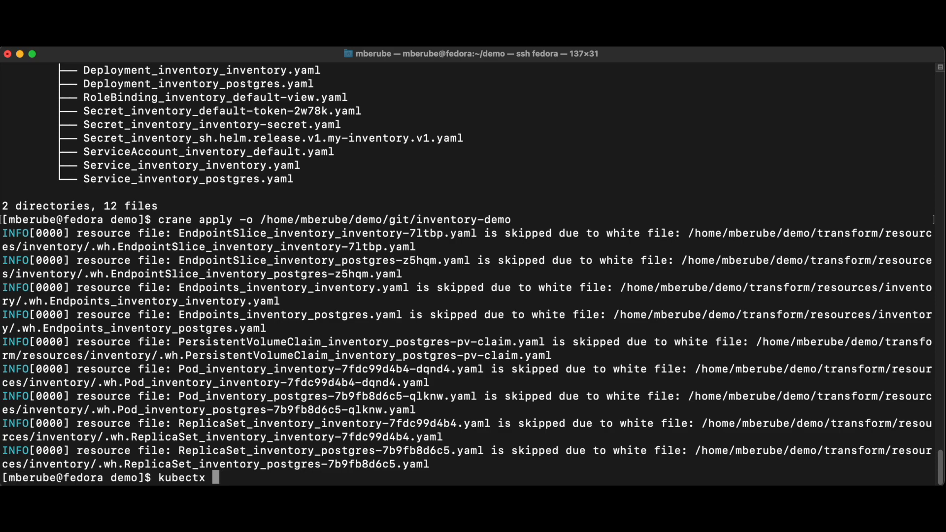
pyautogui.write('dest')
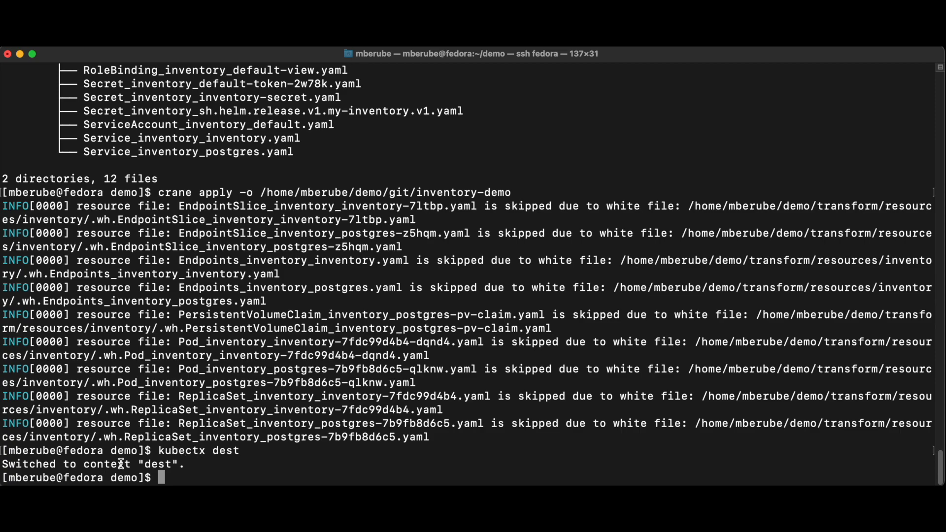
pyautogui.moveTo(184, 465)
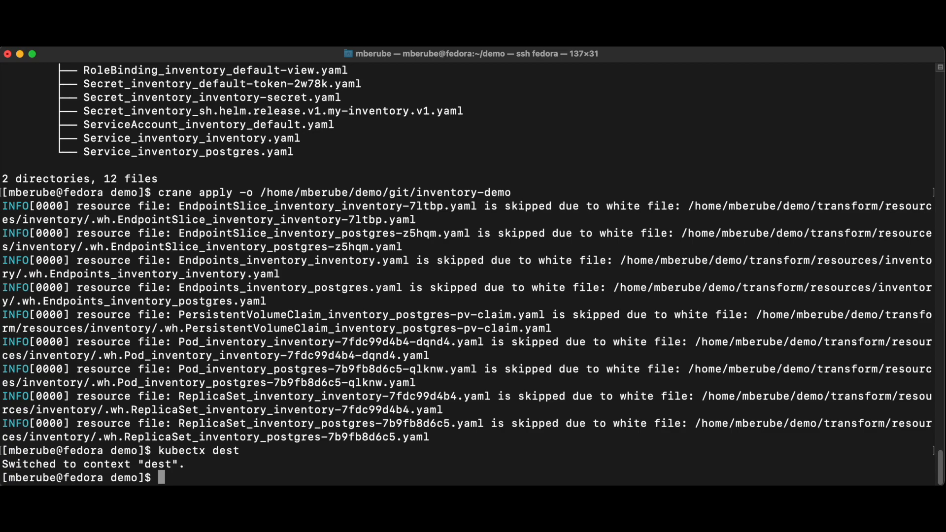
pyautogui.write('kubectl --')
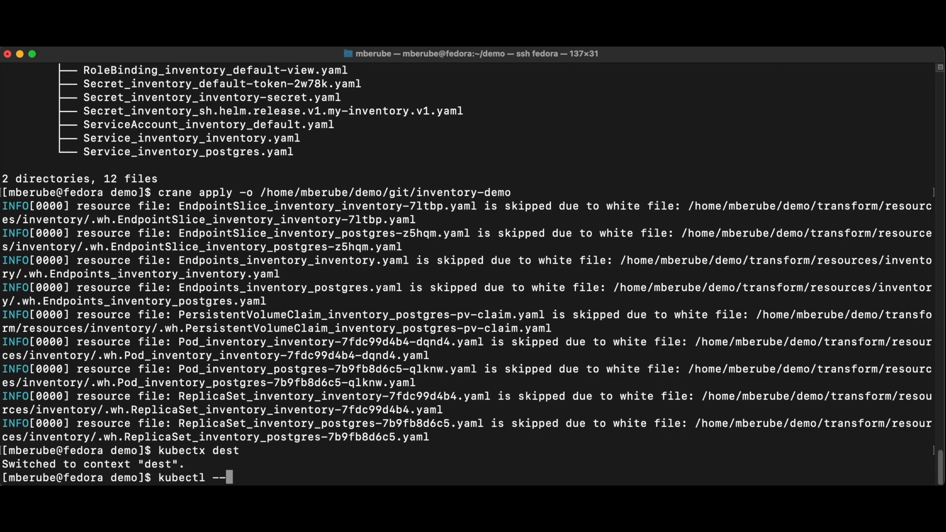
pyautogui.write('context dest')
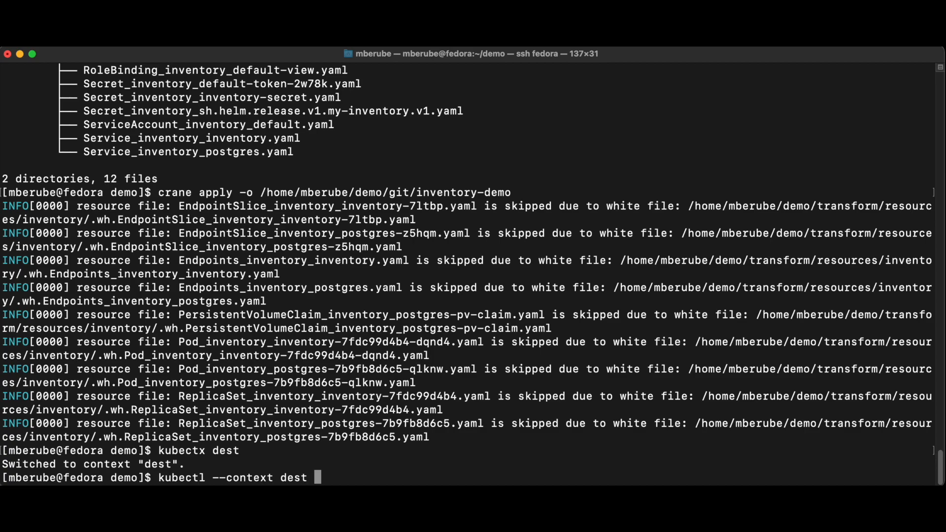
# - Create the inventory namespace on the dest cluster with kubectl --context dest
pyautogui.write('crea')
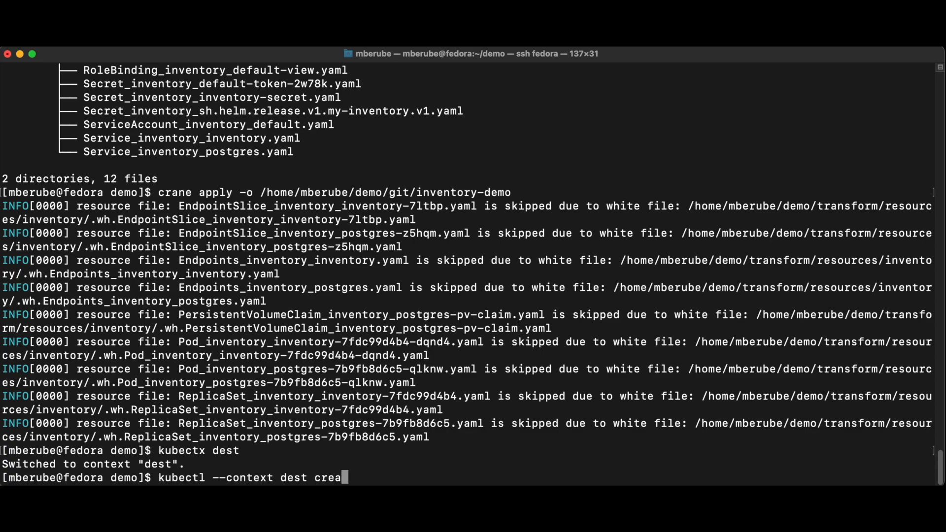
pyautogui.write('te ns inventory')
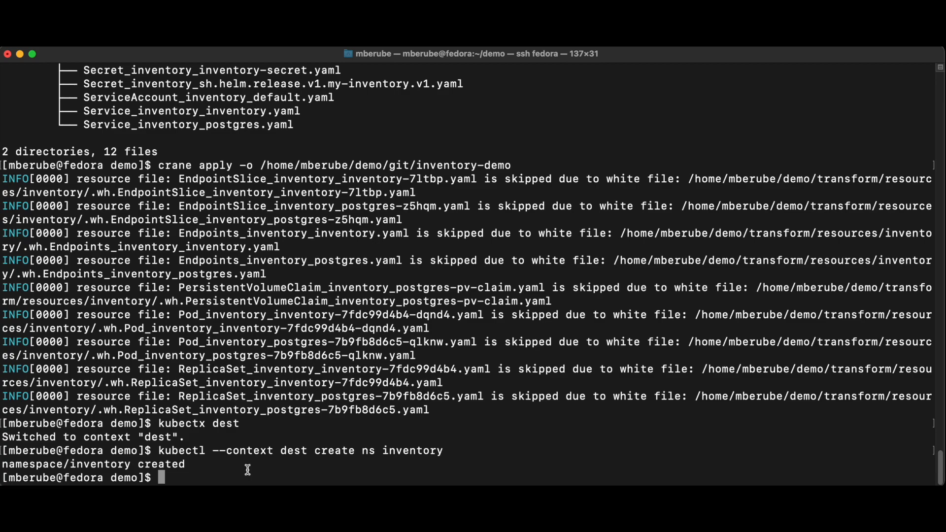
# - List the inventory PVCs on src, showing postgres-pv-claim Bound at 1Gi, and start a crane command
pyautogui.write('kubectl')
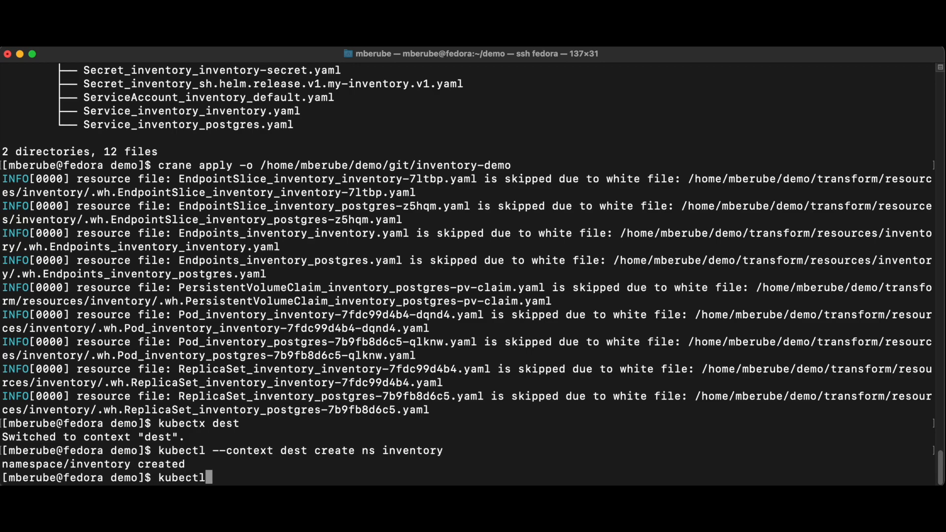
pyautogui.write('--context')
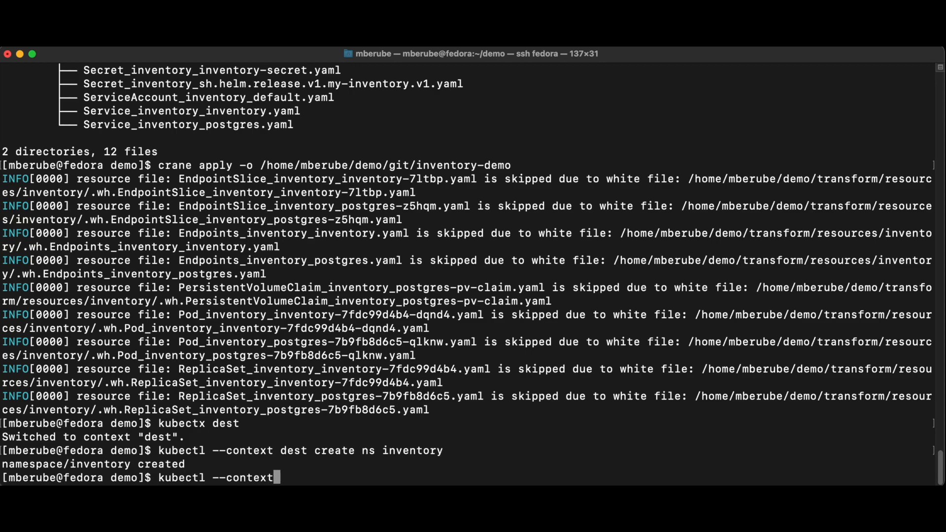
pyautogui.write('src')
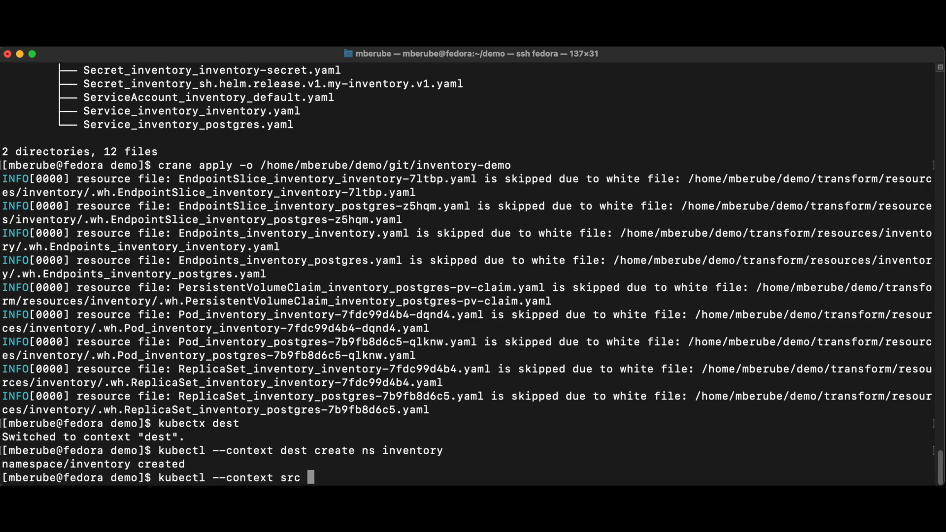
pyautogui.write('--nam')
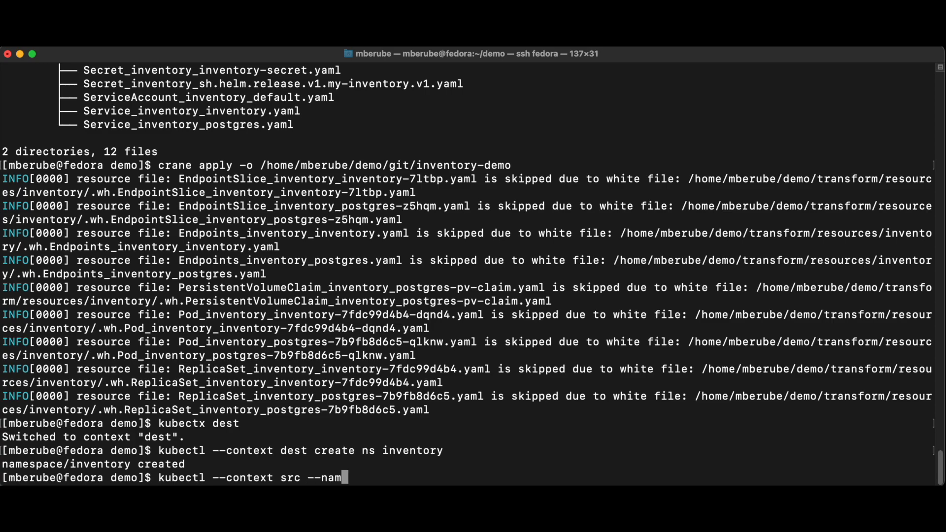
pyautogui.write('espace inventory get pv')
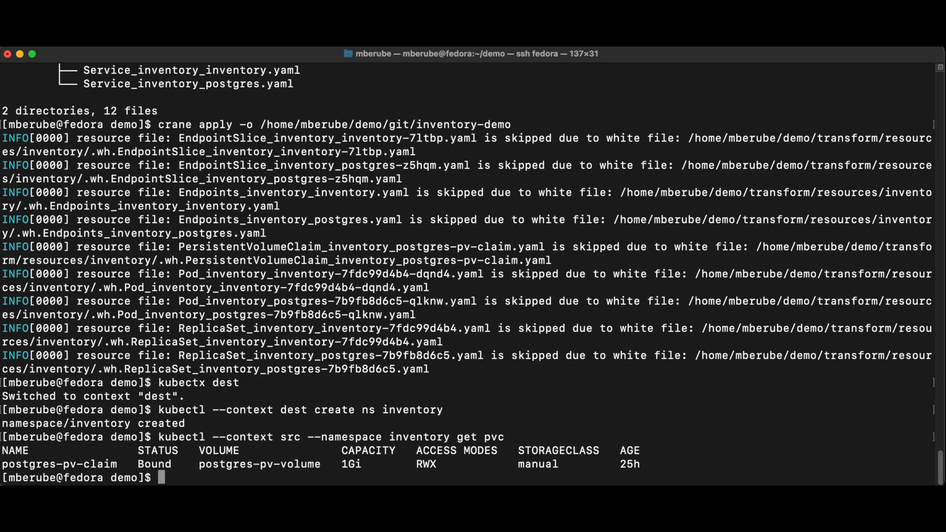
pyautogui.write('crane')
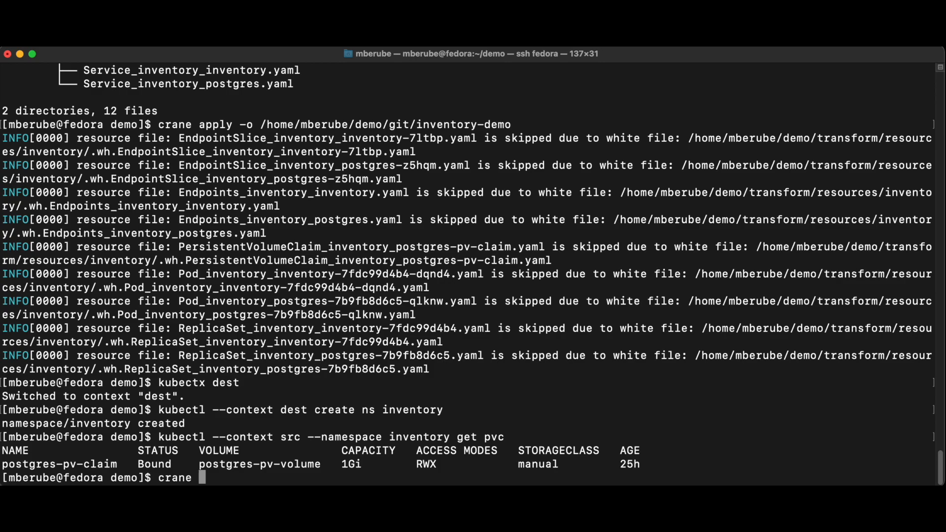
# - Run crane transfer-pvc for postgres-pv-claim from source context src to destination context dest
pyautogui.write('transfor')
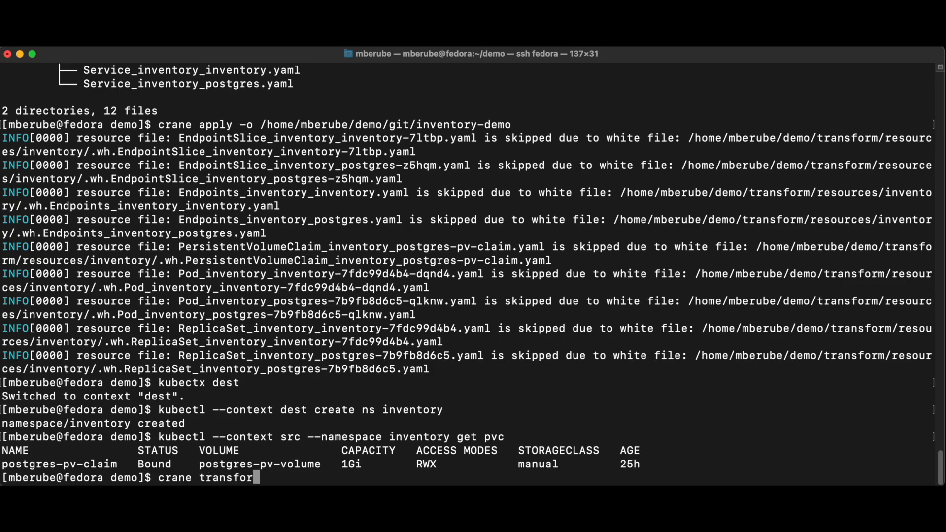
pyautogui.write('-p')
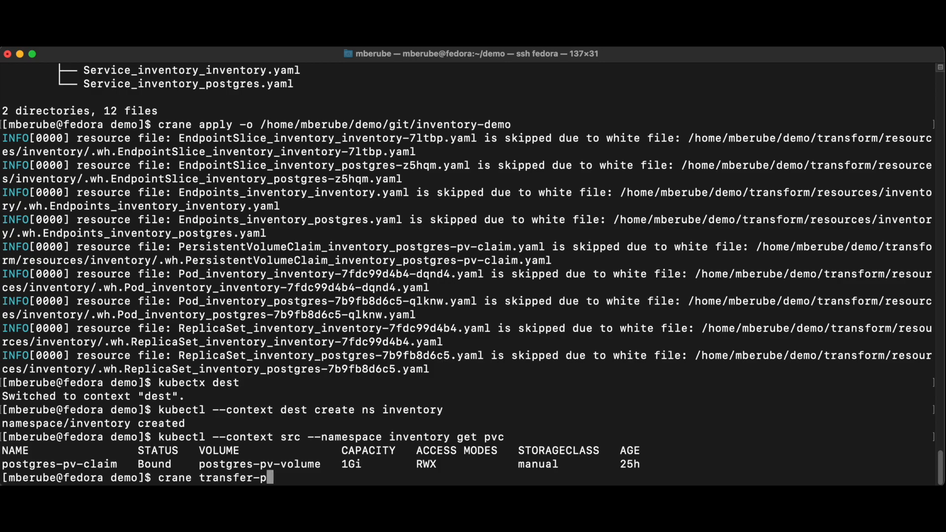
pyautogui.write('vc')
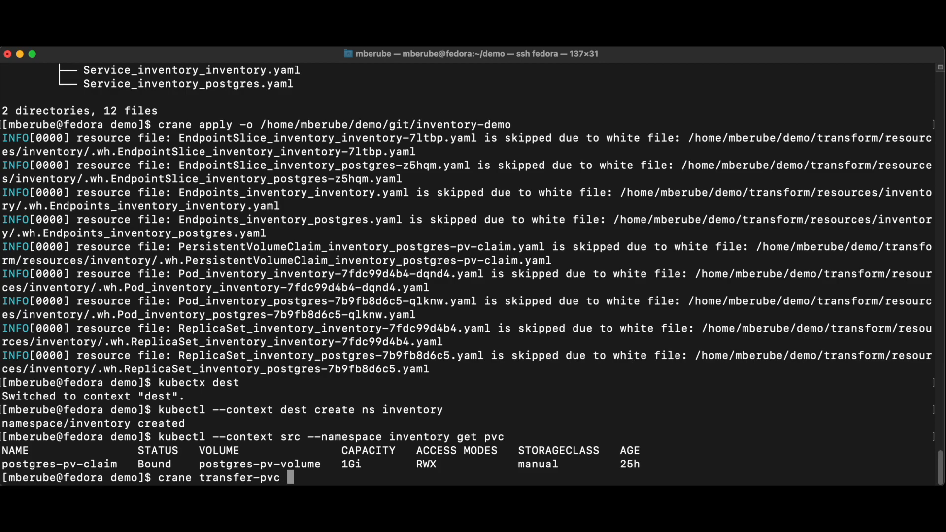
pyautogui.write('--source-con')
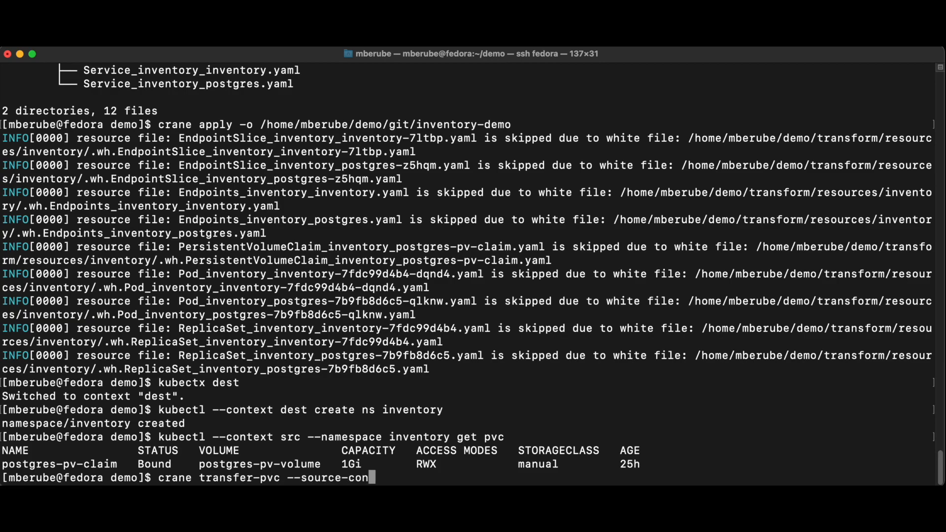
pyautogui.write('text=sr')
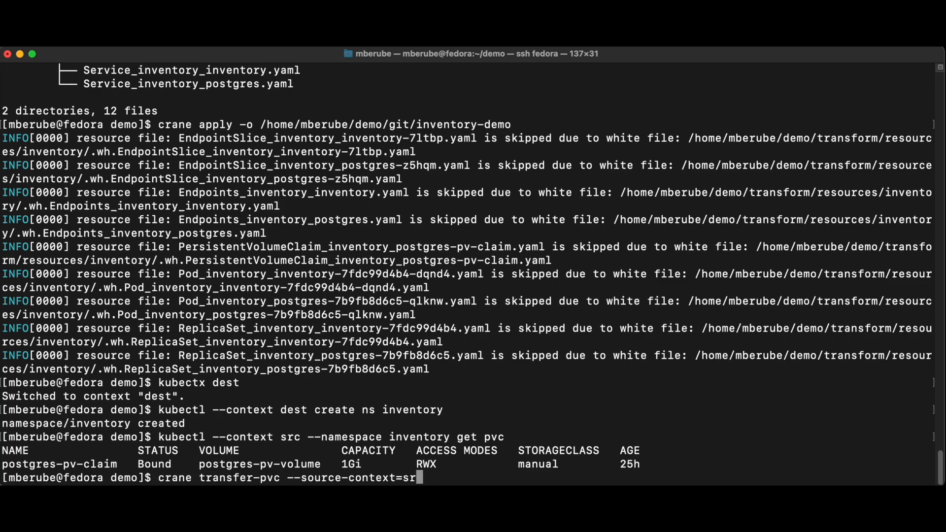
pyautogui.write('--cp')
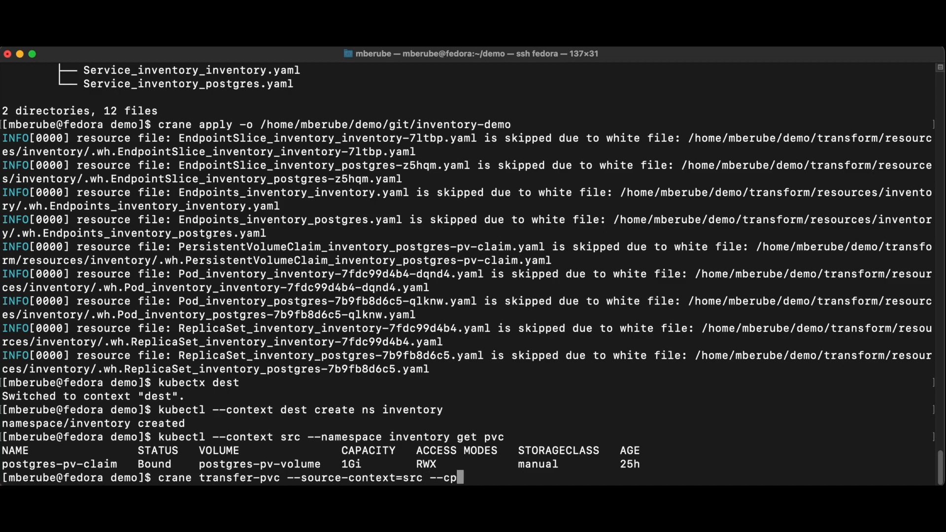
pyautogui.write('v')
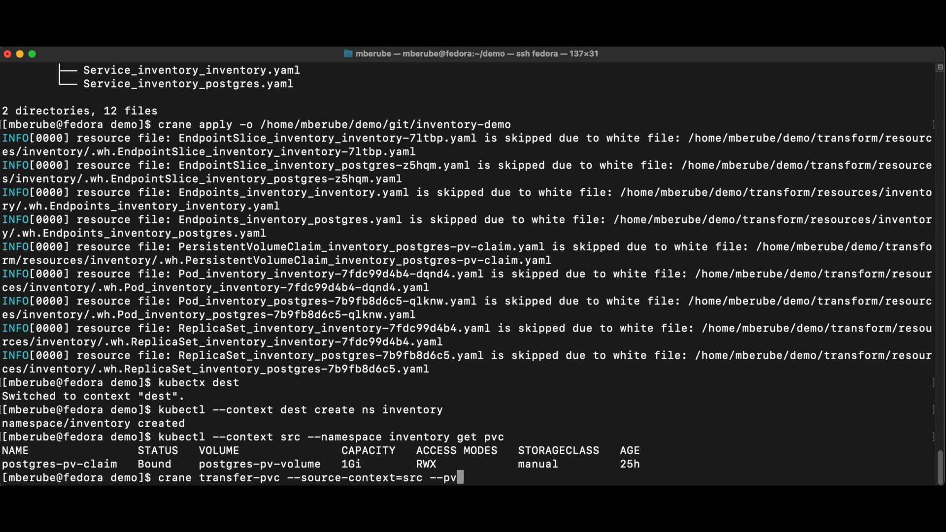
pyautogui.write('c-sname=')
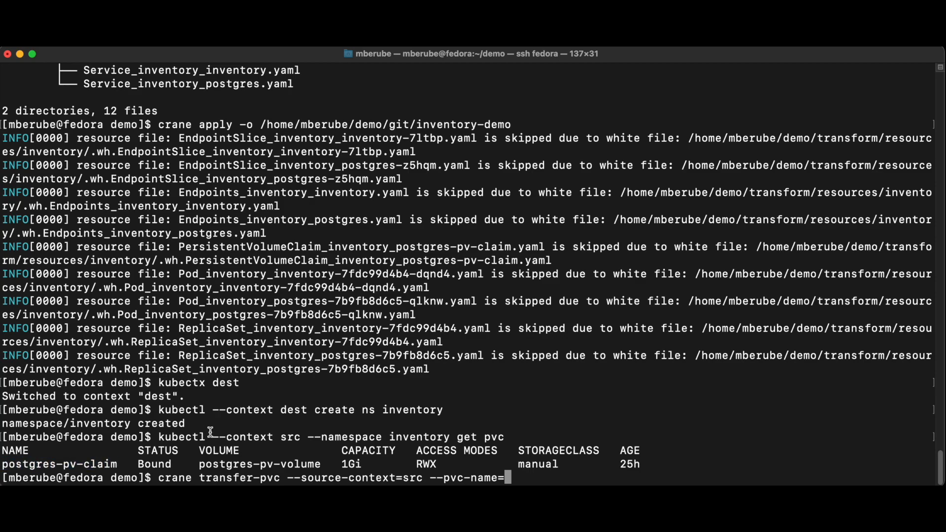
pyautogui.write('postgres-pv-claim')
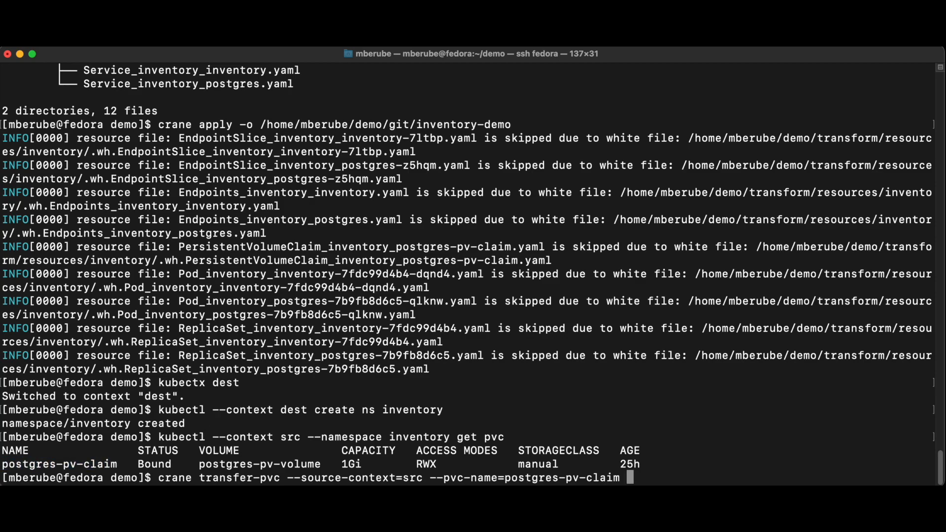
pyautogui.write('--destination-context-')
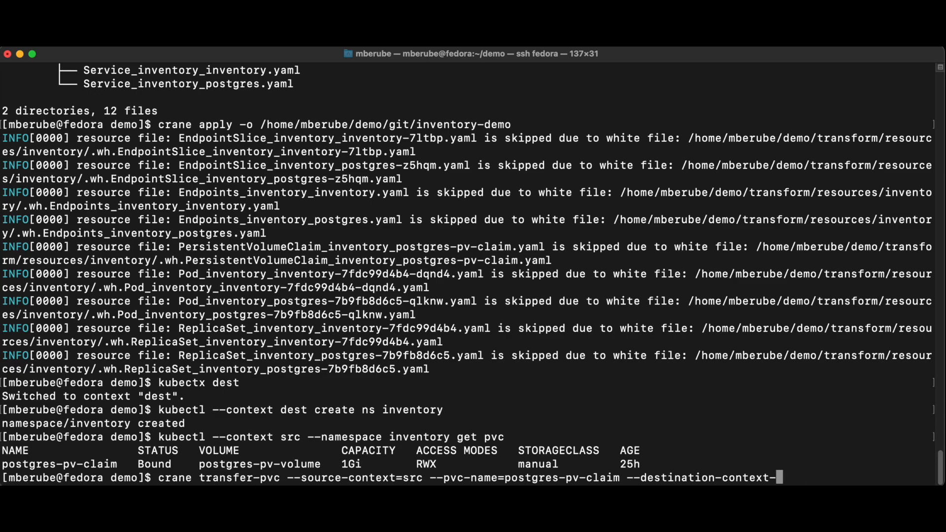
pyautogui.write('dest')
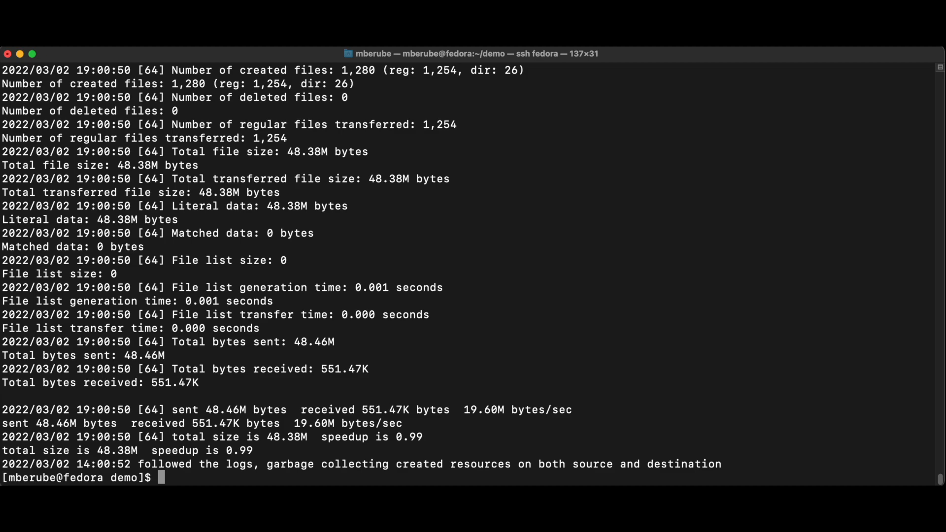
pyautogui.moveTo(260, 372)
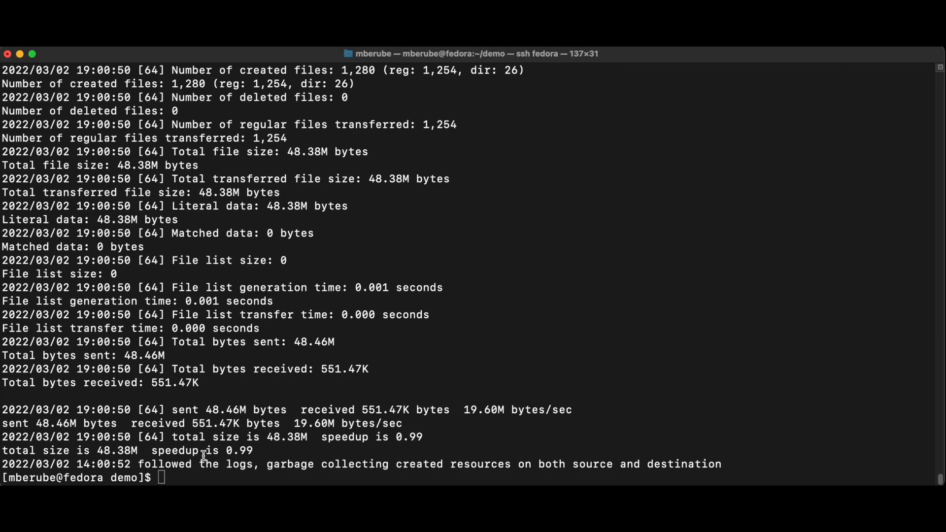
# - List the demo folder, show the 12-file output tree and start catting the inventory manifest
pyautogui.write('ls')
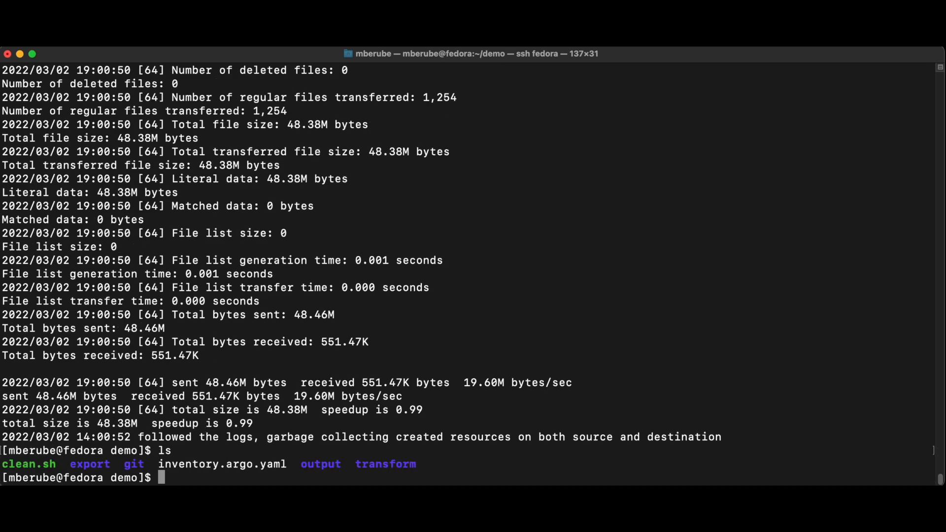
pyautogui.write('tree output/')
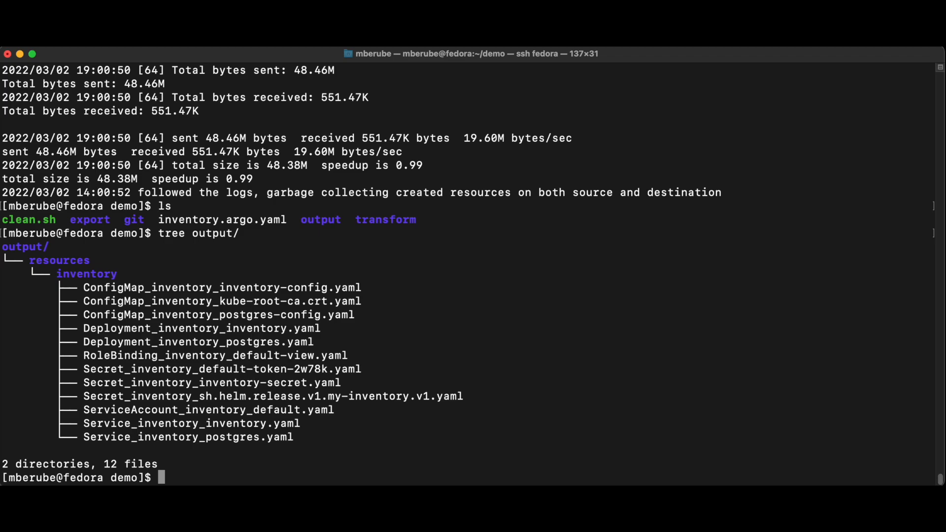
pyautogui.write('cat inventory.argo.yaml')
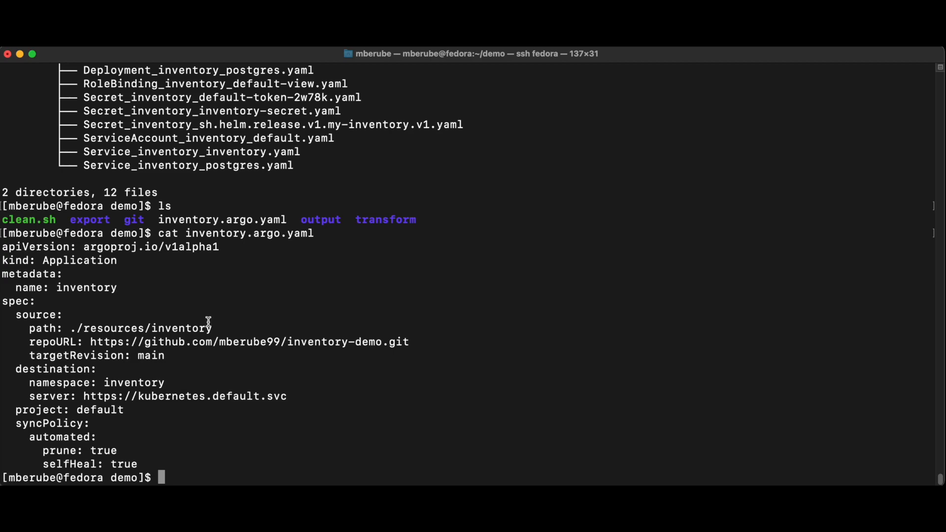
pyautogui.moveTo(401, 346)
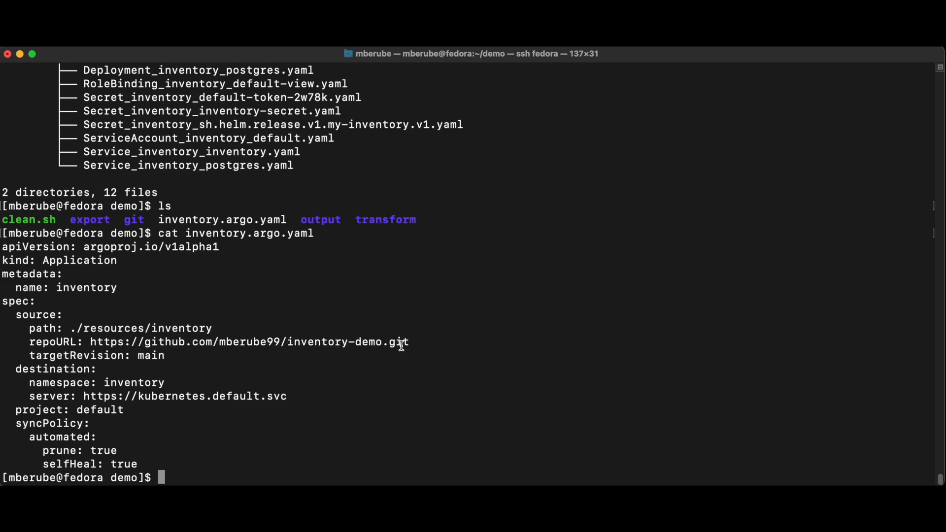
pyautogui.moveTo(287, 354)
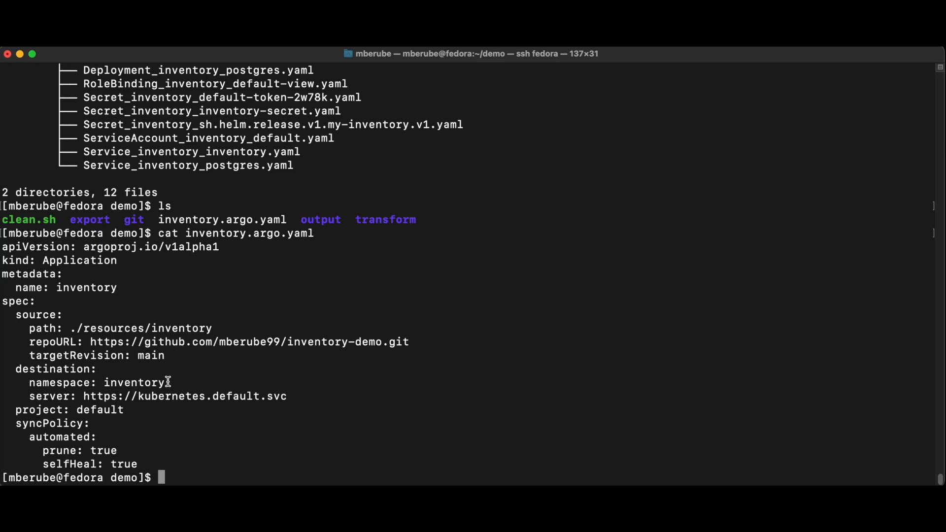
pyautogui.moveTo(252, 436)
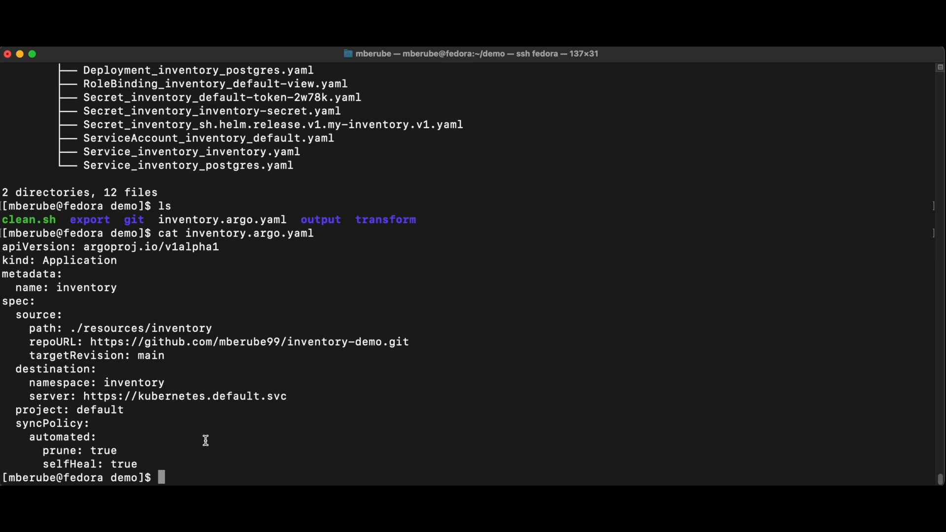
# - Begin a kubectl command after viewing the inventory Argo CD Application manifest
pyautogui.write('ku')
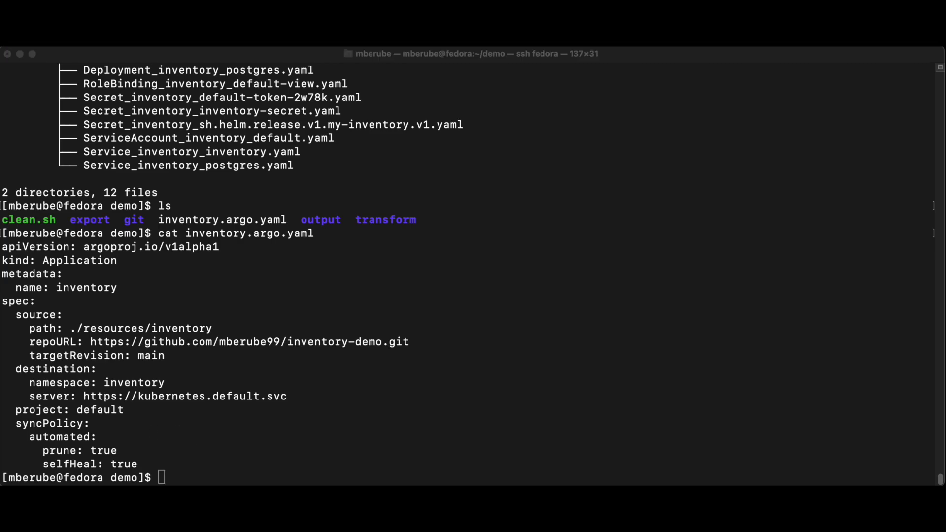
pyautogui.moveTo(493, 455)
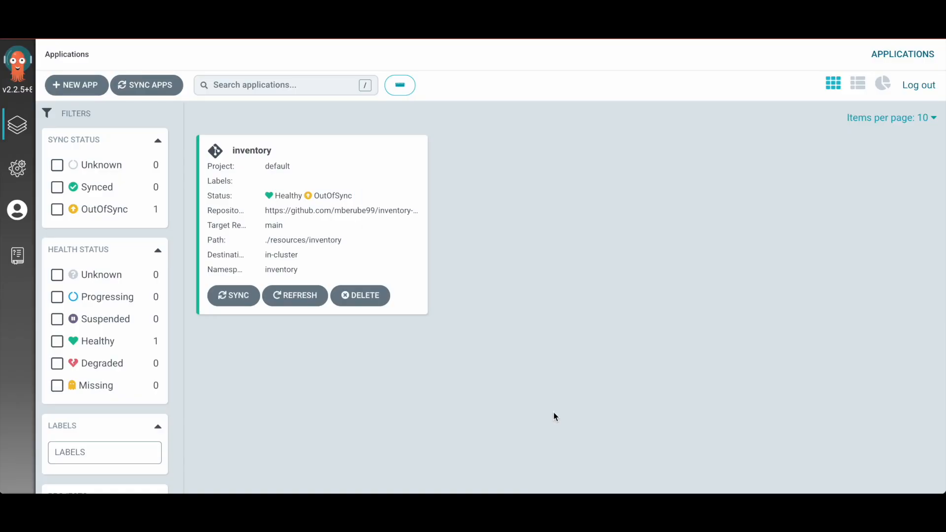
pyautogui.moveTo(397, 355)
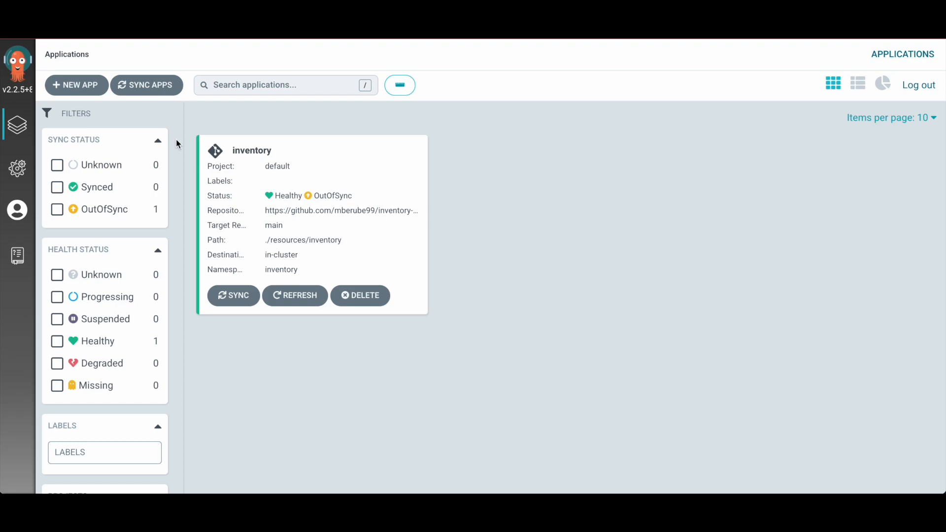
pyautogui.moveTo(329, 171)
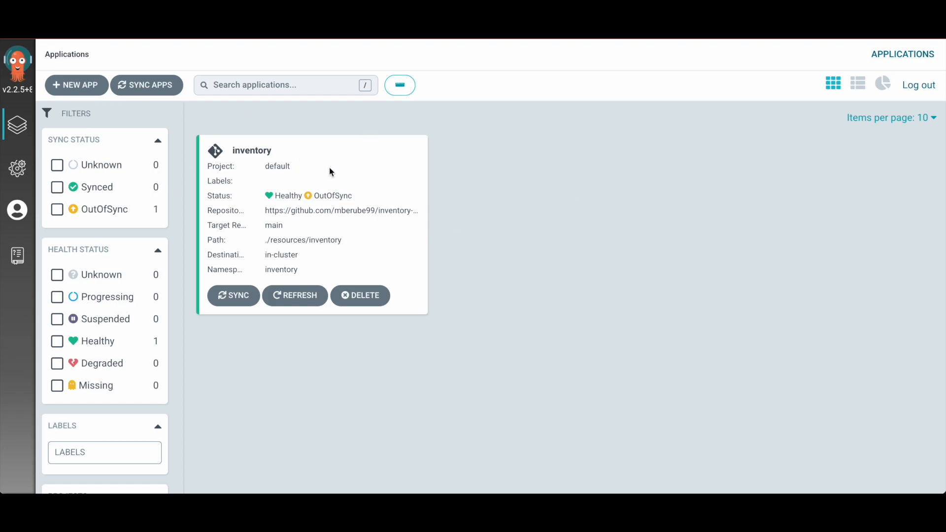
# - Open the inventory application, Healthy but OutOfSync, to view its resource tree
pyautogui.click(252, 150)
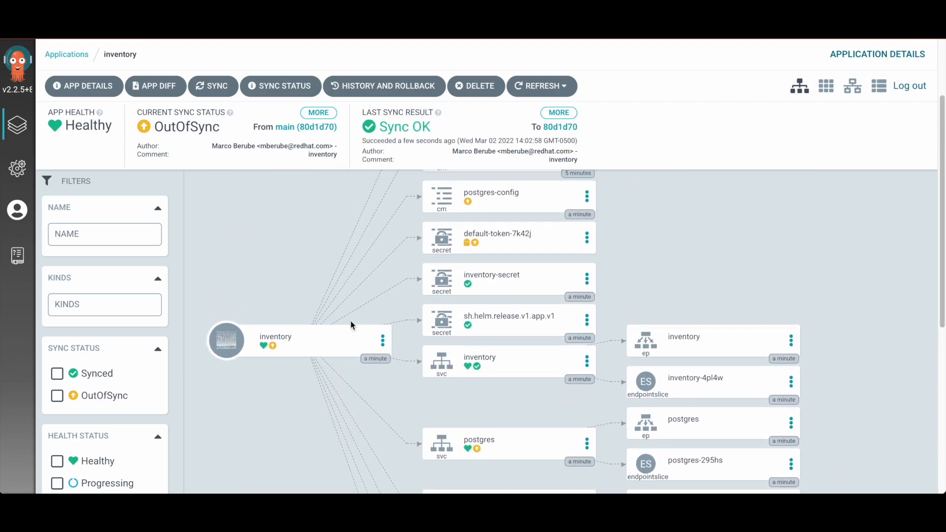
# - Review the inventory resource tree down to its pods and bring up the Sync panel
pyautogui.scroll(-3)
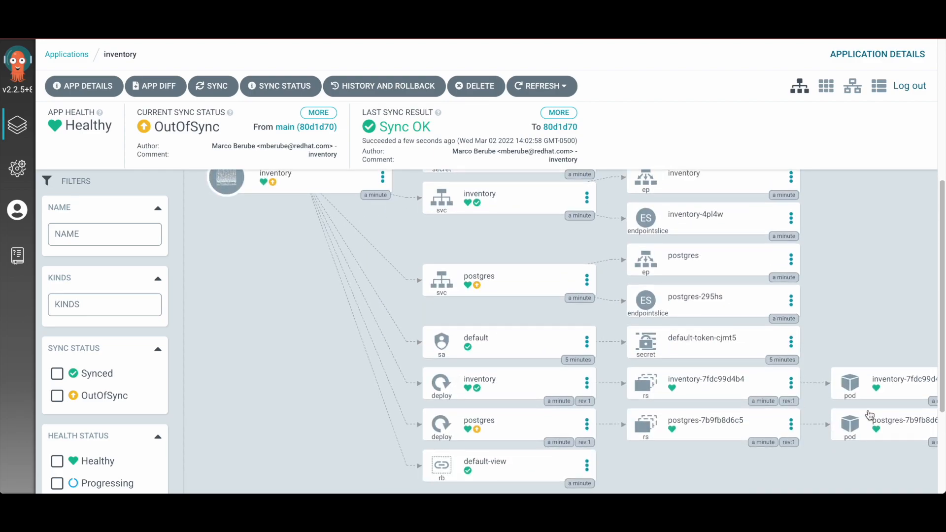
pyautogui.scroll(-3)
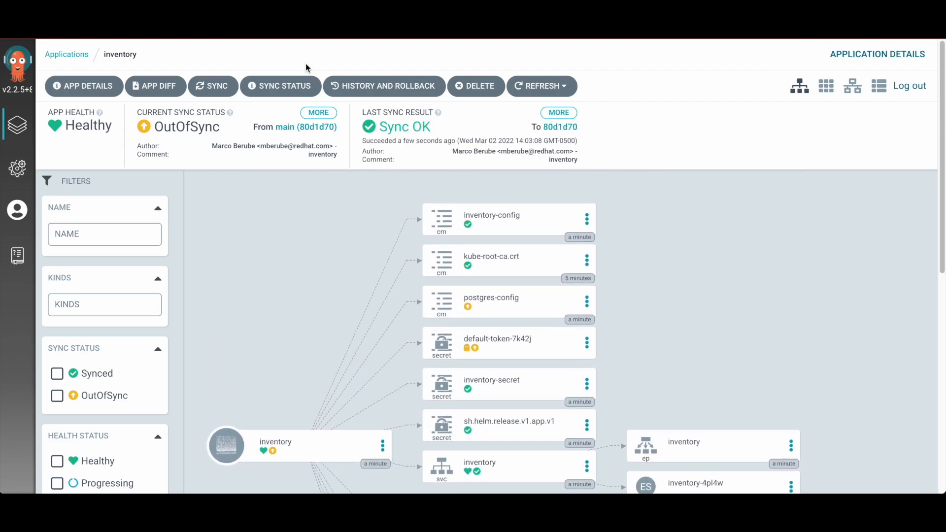
pyautogui.click(213, 86)
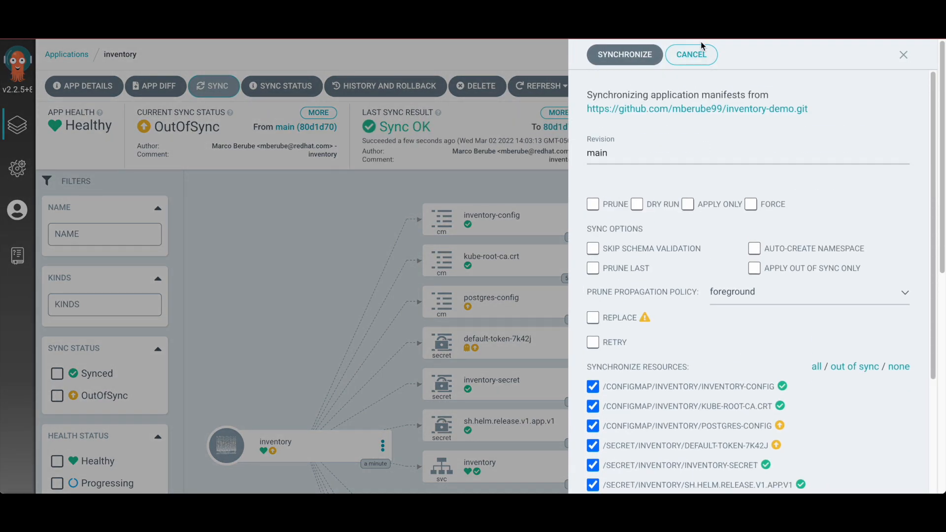
# - Synchronize the inventory application to the main revision and review the resource tree
pyautogui.click(690, 54)
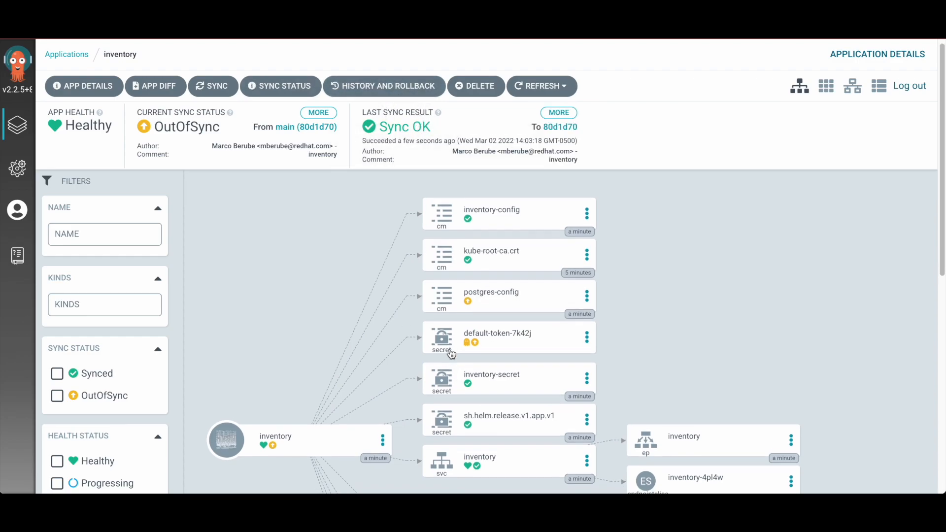
pyautogui.scroll(-3)
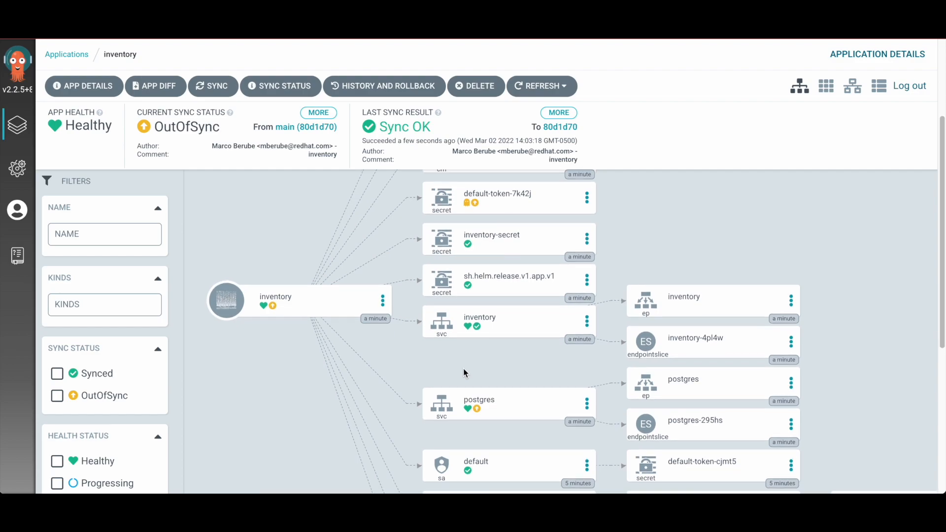